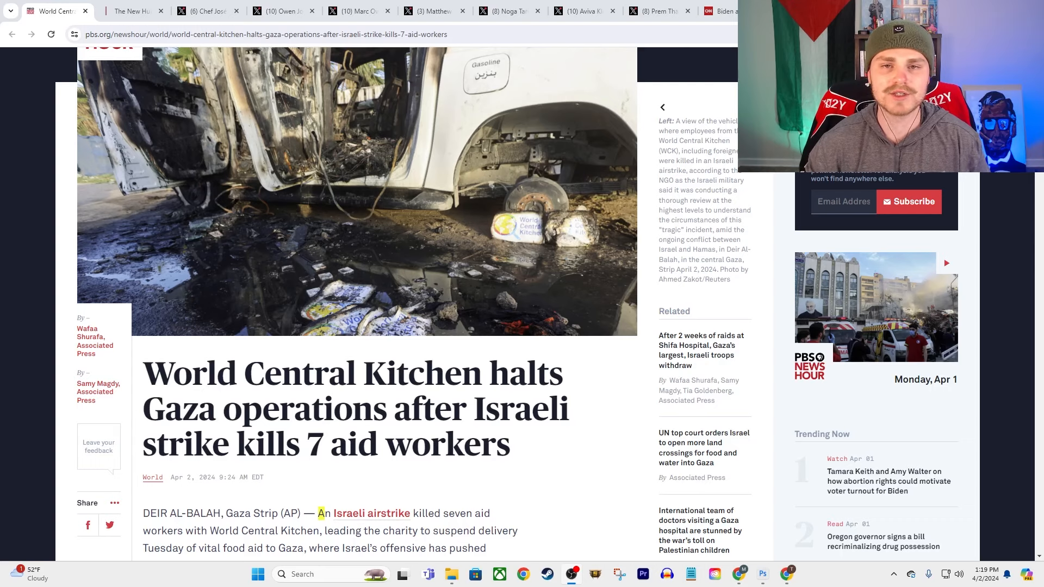
mouse_move(303, 397)
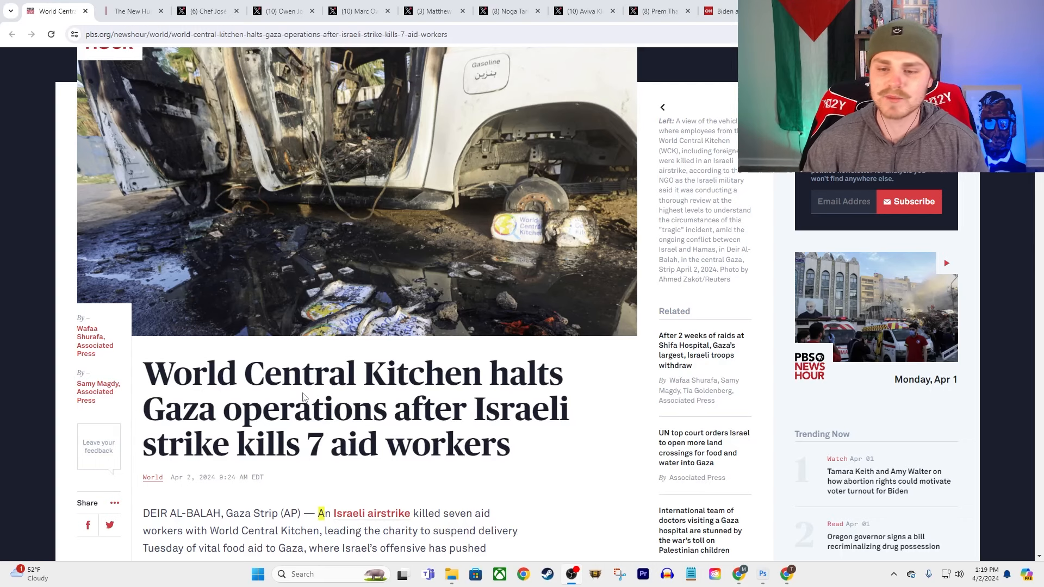
Scroll past the burned vehicle photo and highlight 'World Central Kitchen halts Gaza operations' in the headline.
scroll(down, 3)
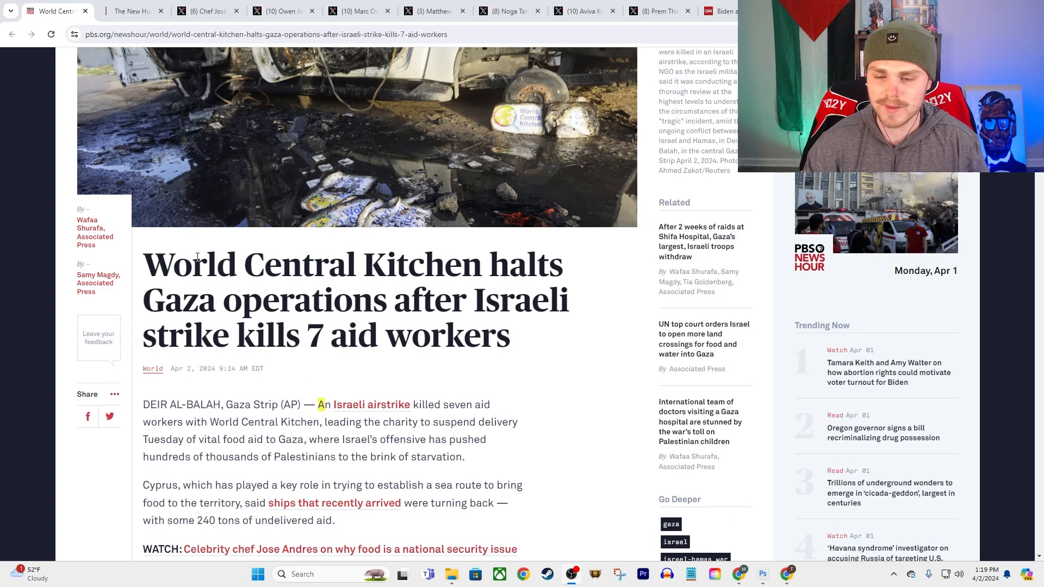
scroll(down, 3)
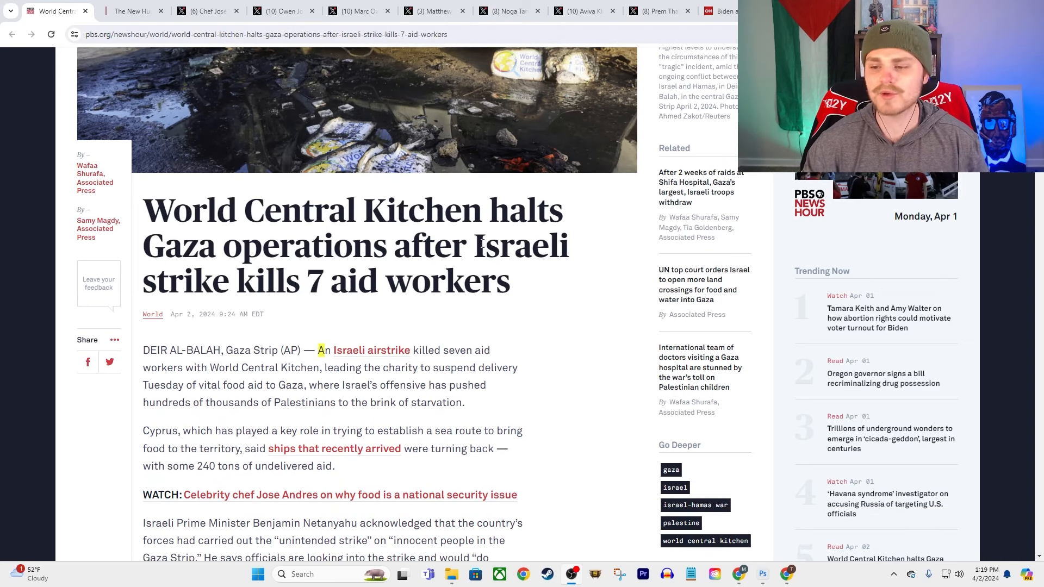
mouse_move(210, 380)
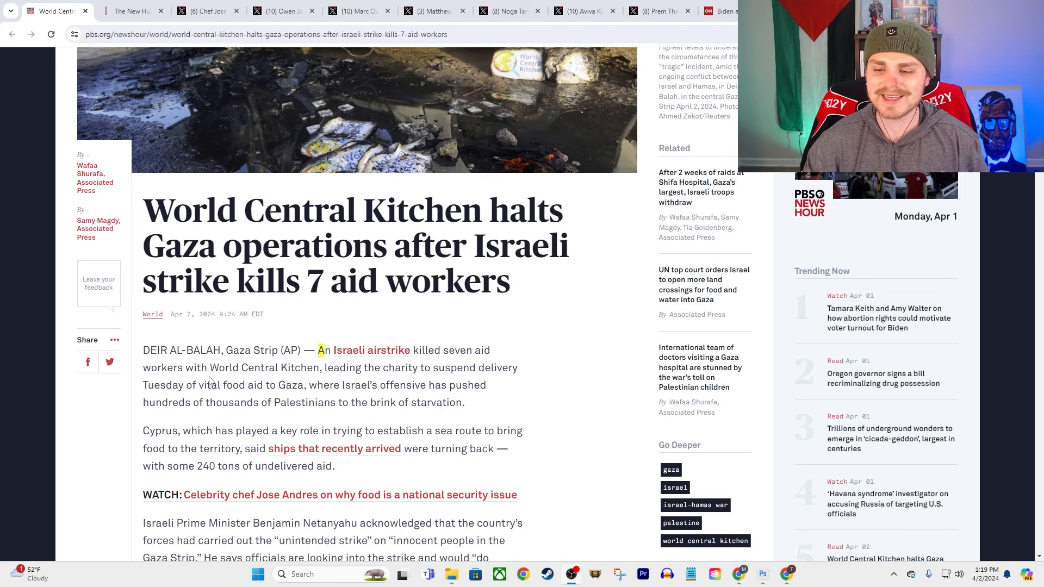
scroll(down, 3)
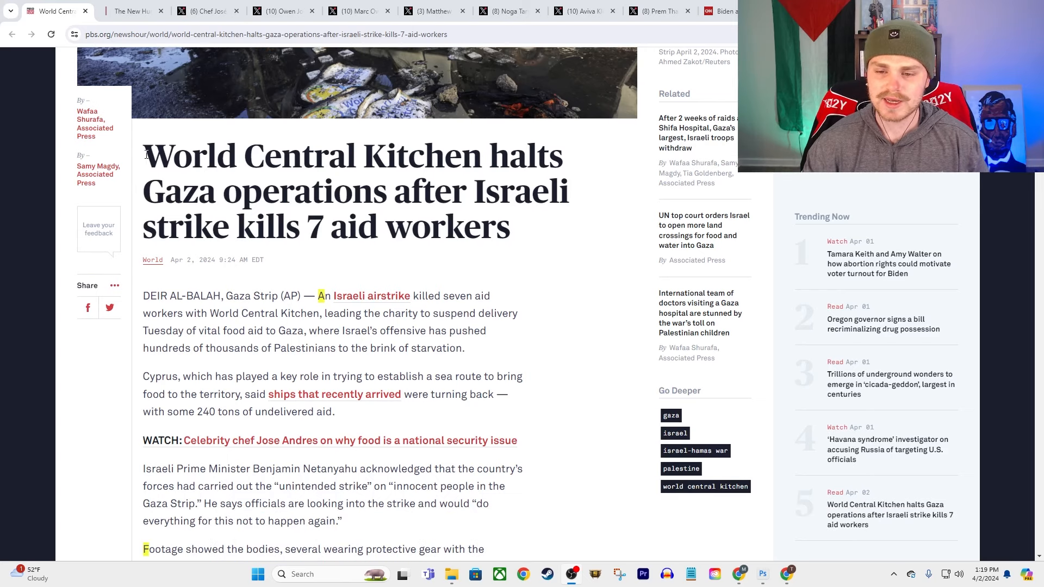
drag(143, 192, 373, 192)
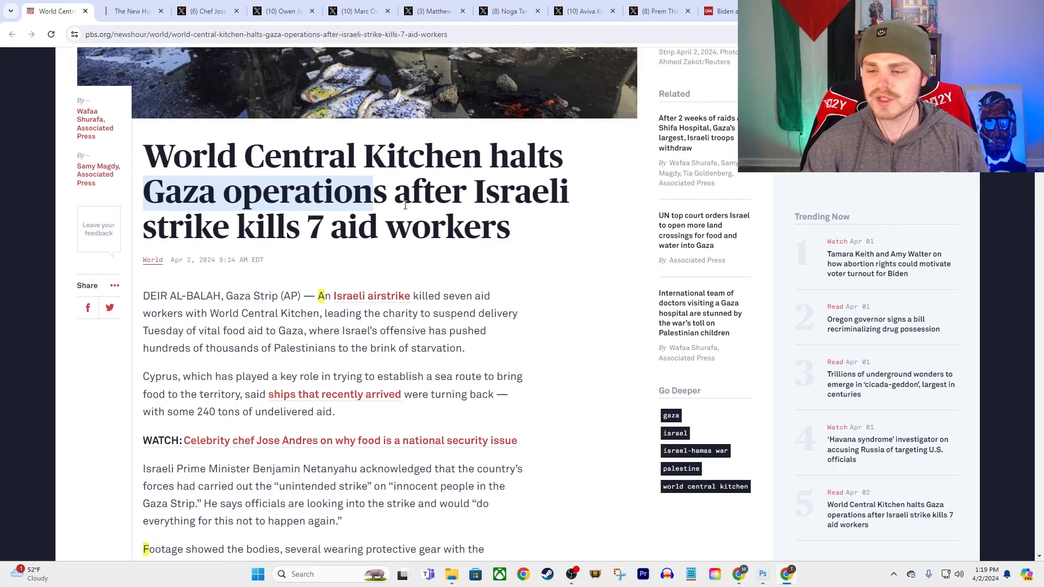
drag(400, 205, 160, 155)
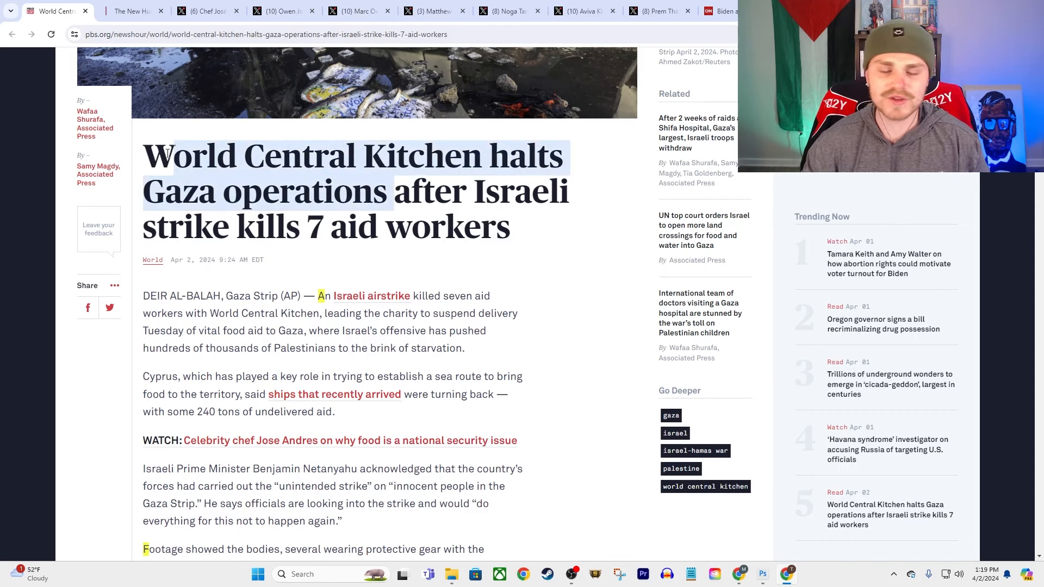
scroll(down, 3)
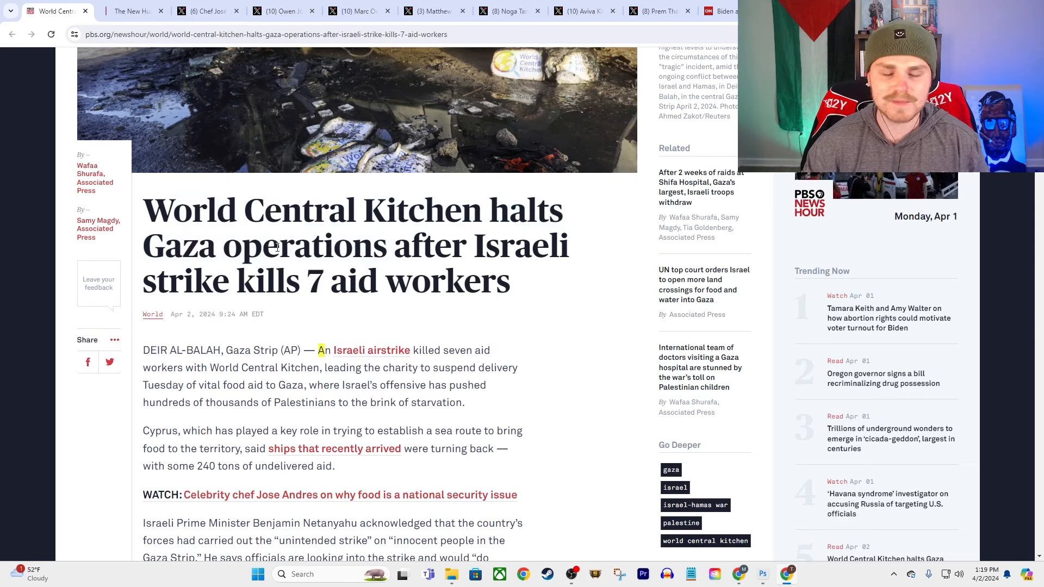
mouse_move(273, 233)
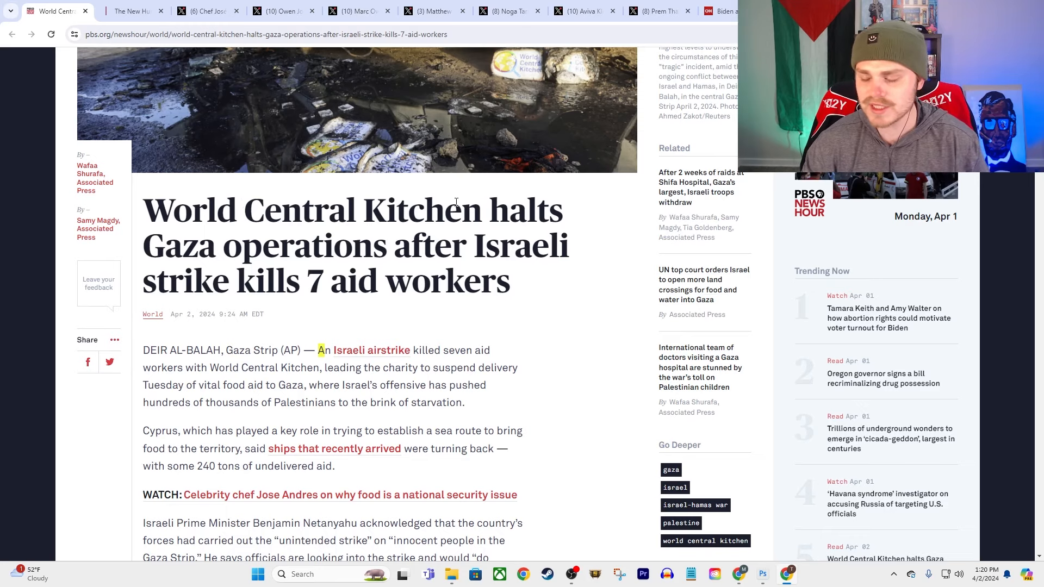
Scroll the PBS article down to the paragraph on the killed aid workers' nationalities.
scroll(down, 3)
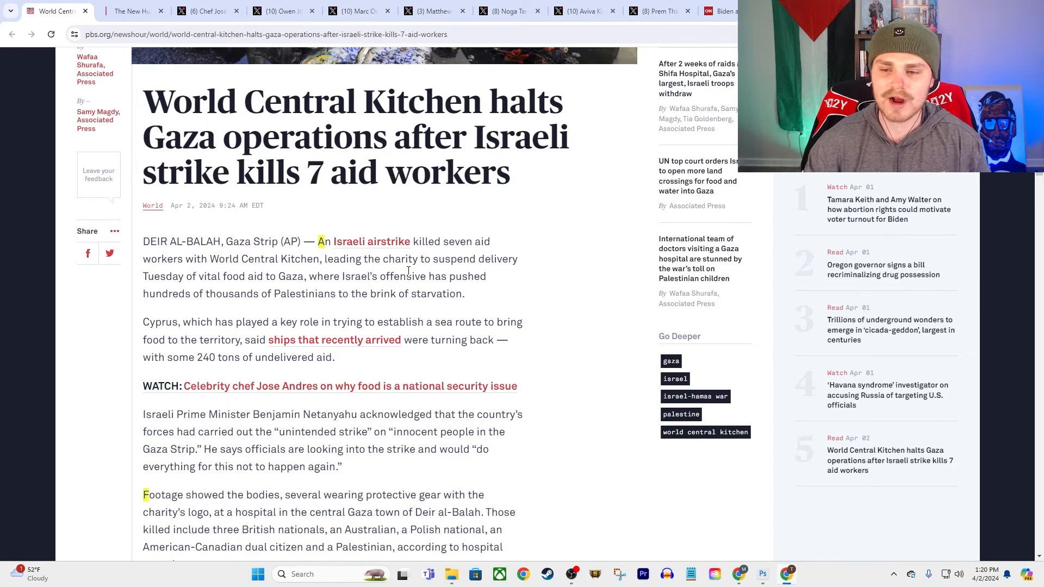
scroll(down, 3)
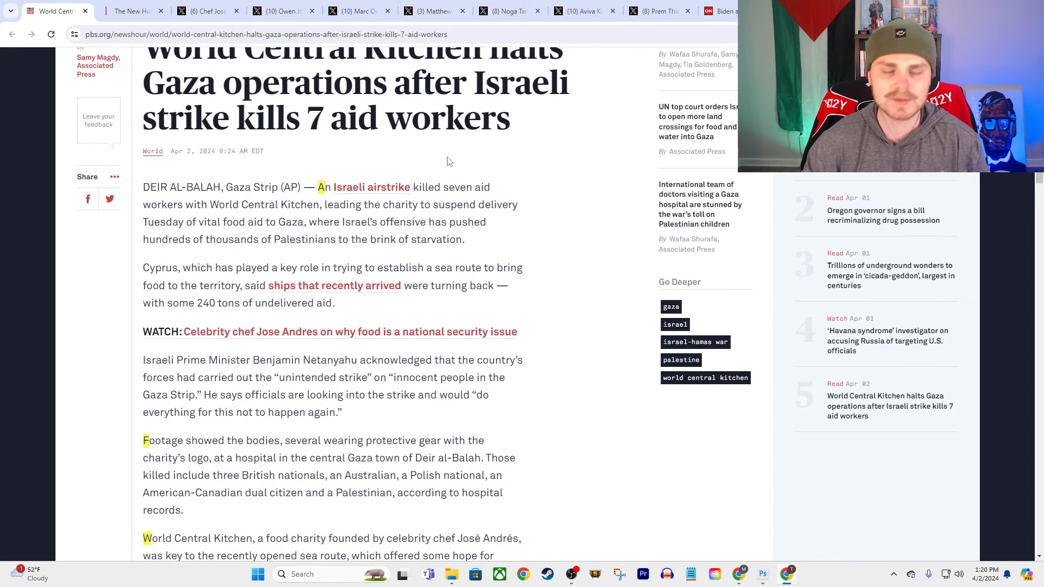
mouse_move(475, 241)
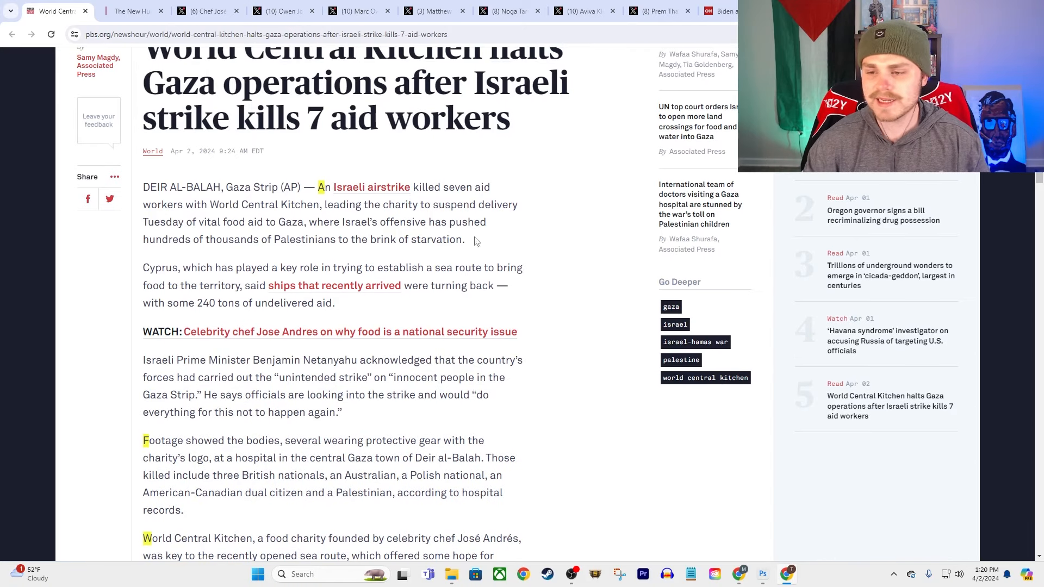
mouse_move(302, 237)
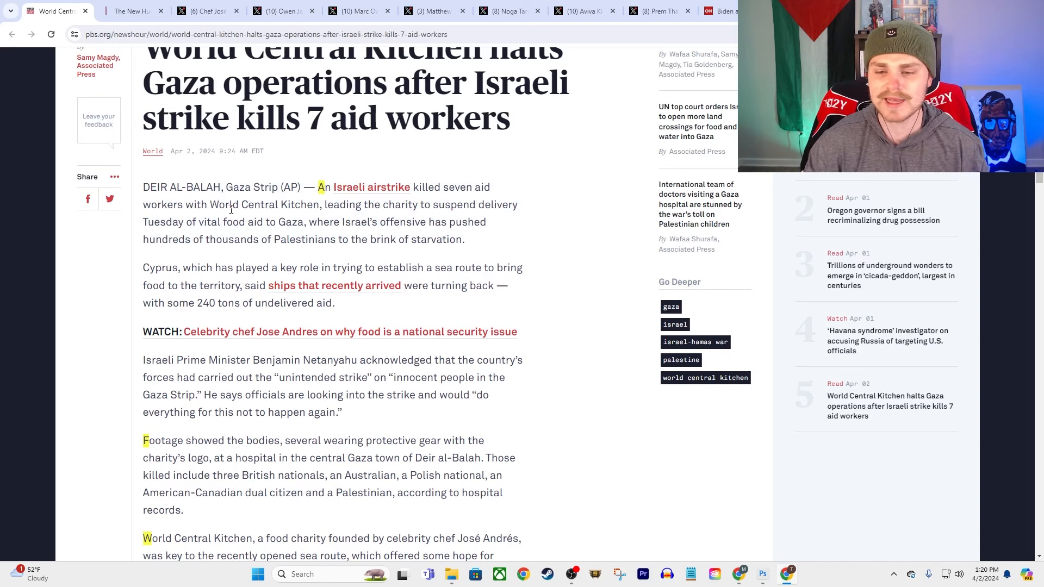
scroll(down, 3)
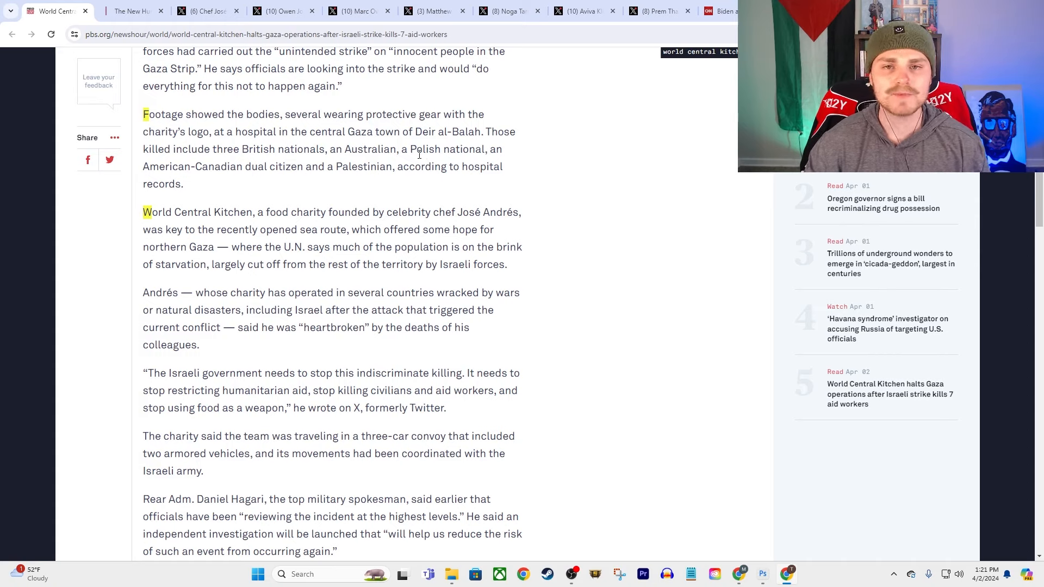
mouse_move(303, 128)
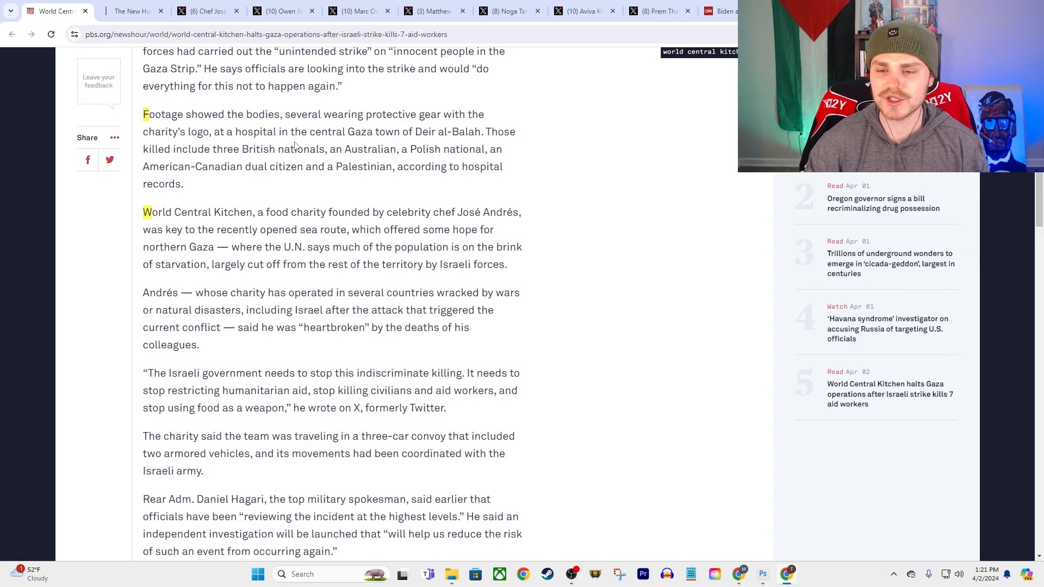
mouse_move(219, 148)
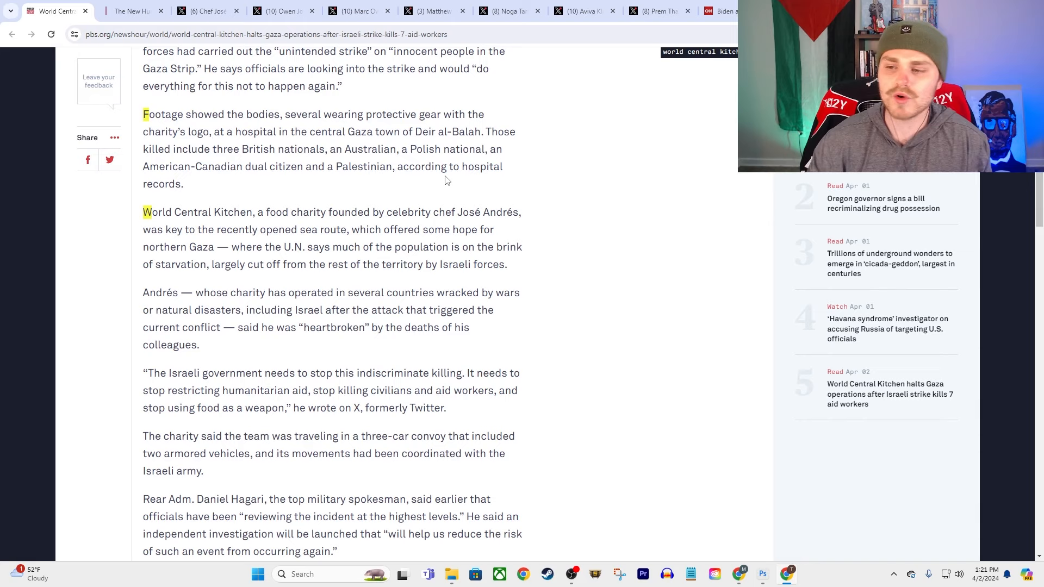
mouse_move(540, 134)
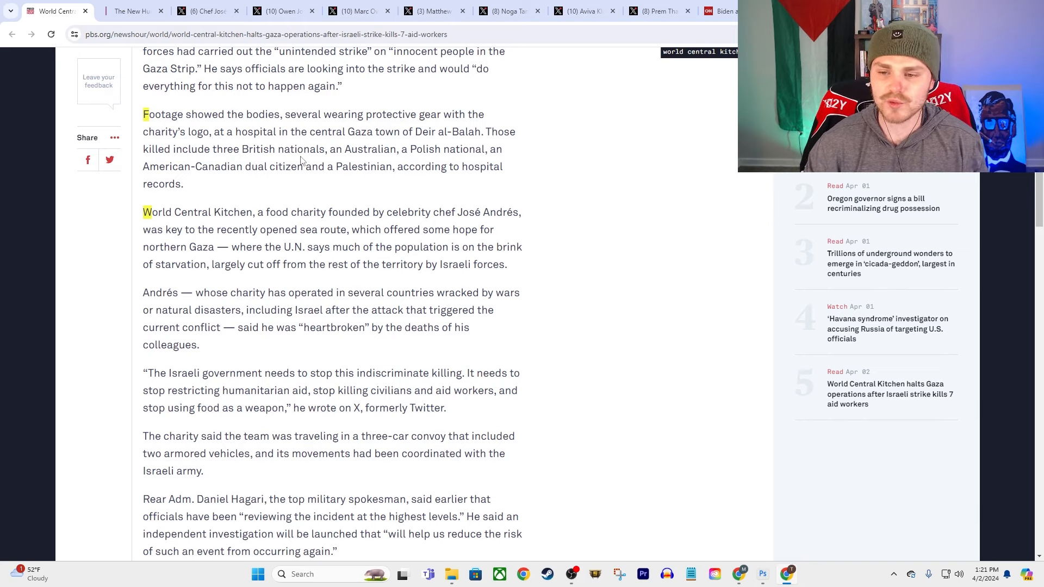
mouse_move(393, 154)
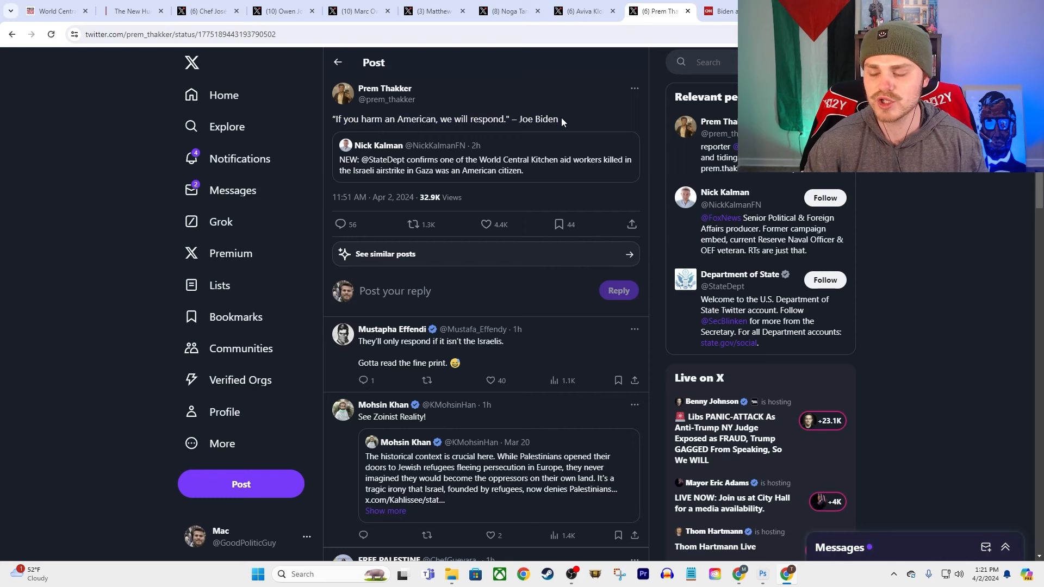
click(485, 224)
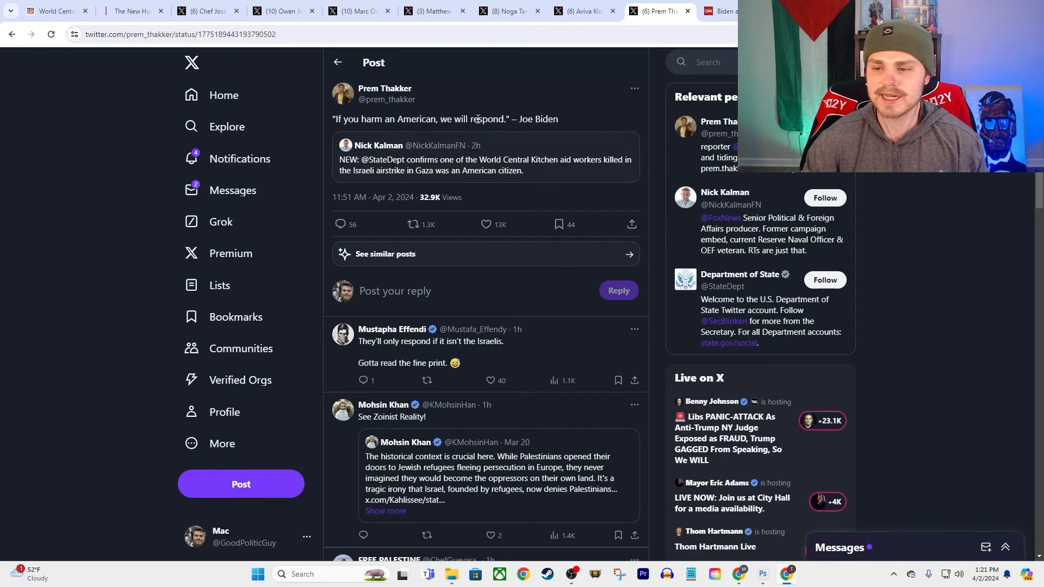
click(50, 11)
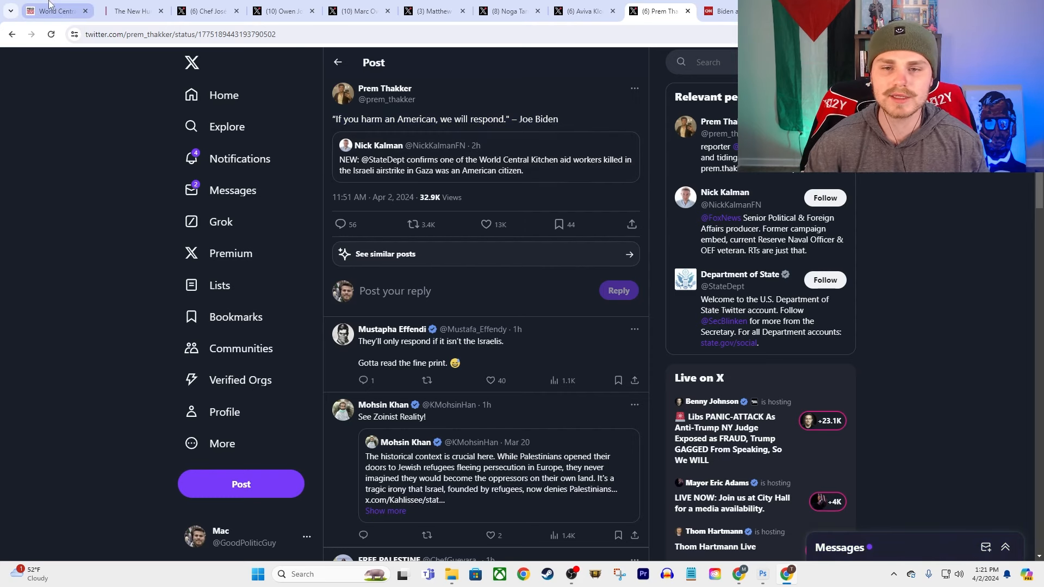
click(50, 11)
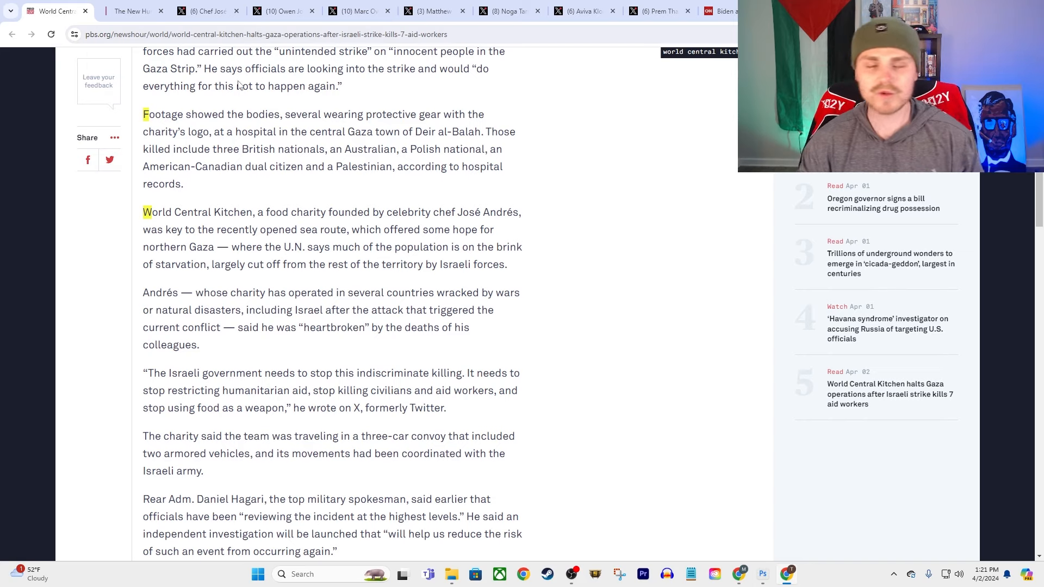
mouse_move(256, 144)
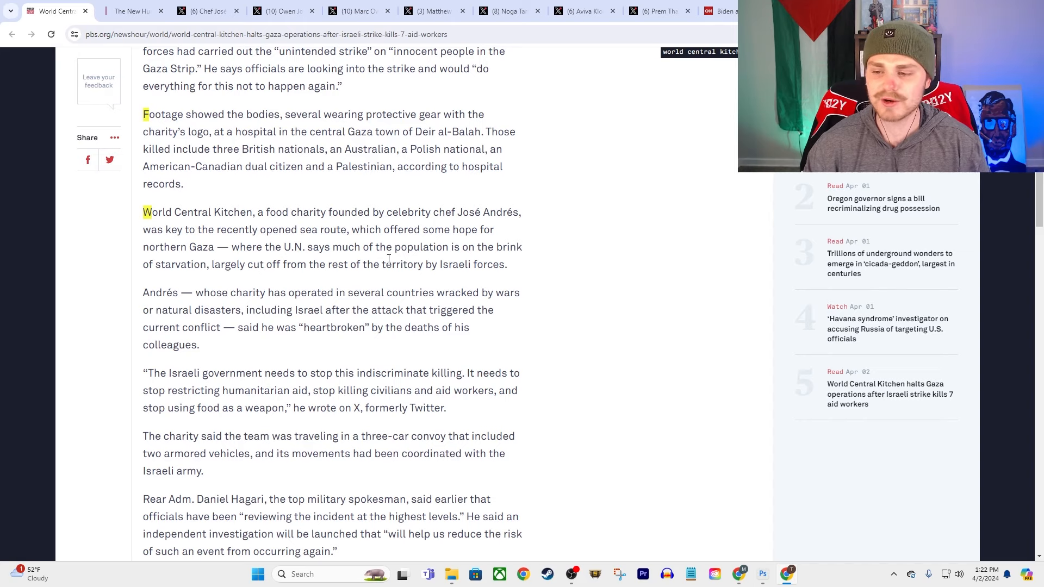
drag(143, 247, 506, 264)
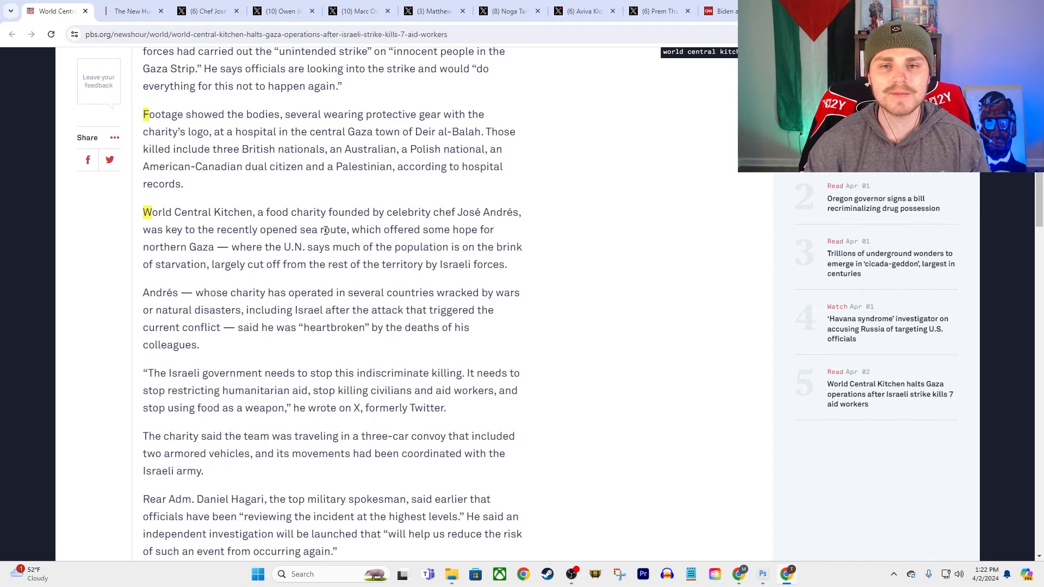
Glance at The New Humanitarian aid worker deaths chart, then return to the PBS NewsHour article.
click(132, 12)
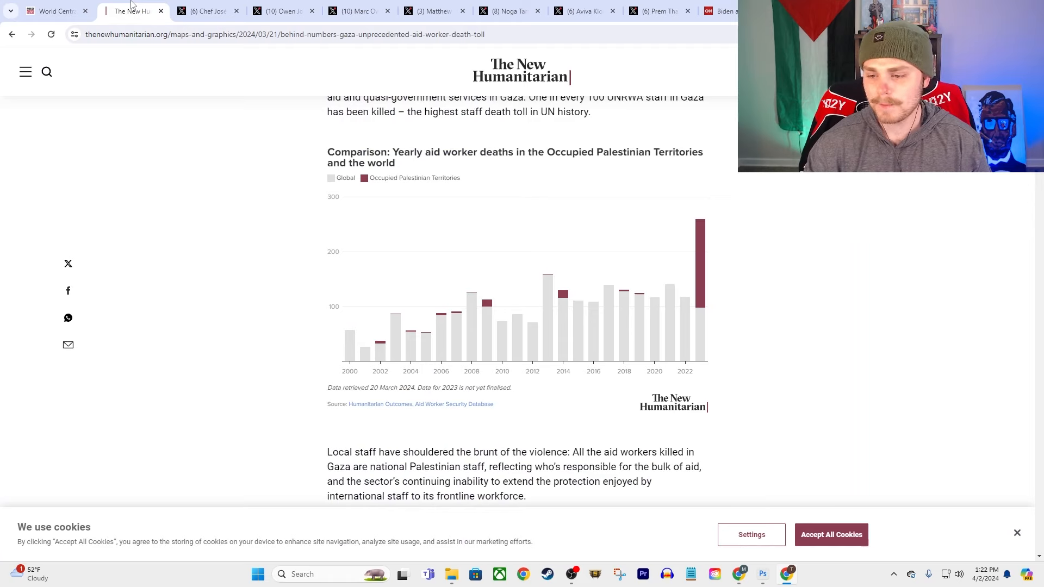
click(53, 11)
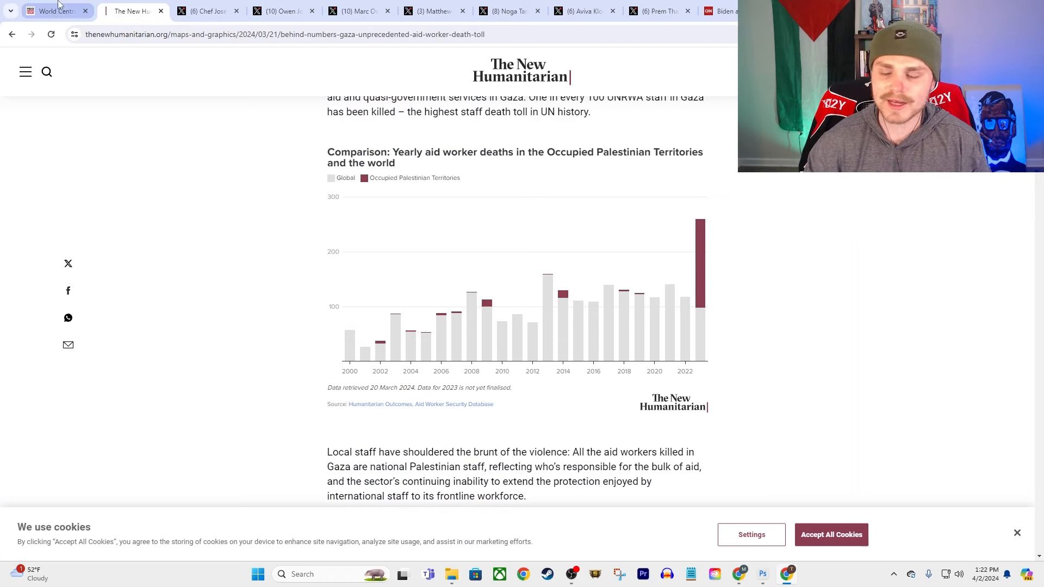
mouse_move(133, 11)
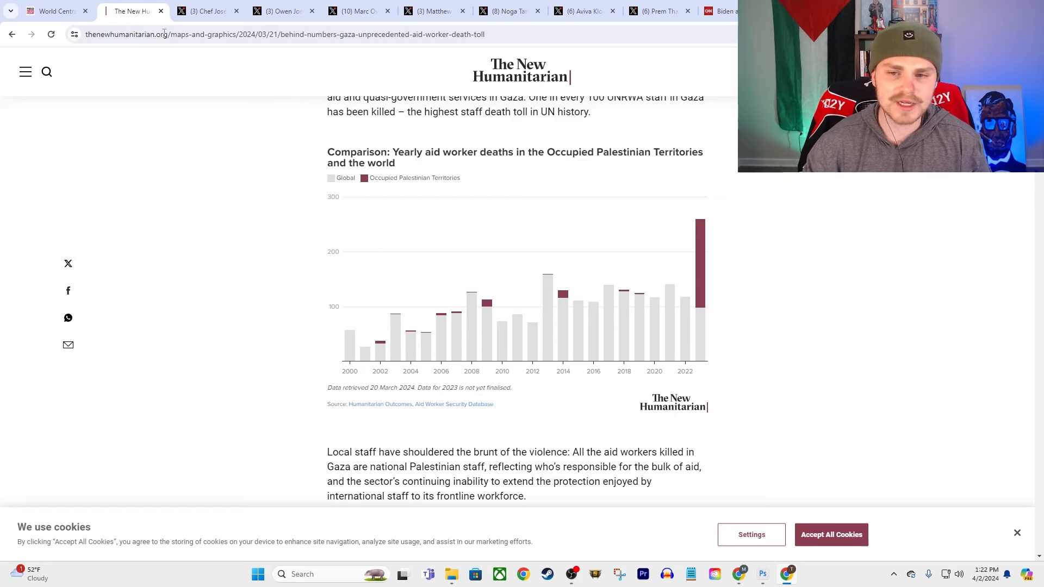
click(53, 11)
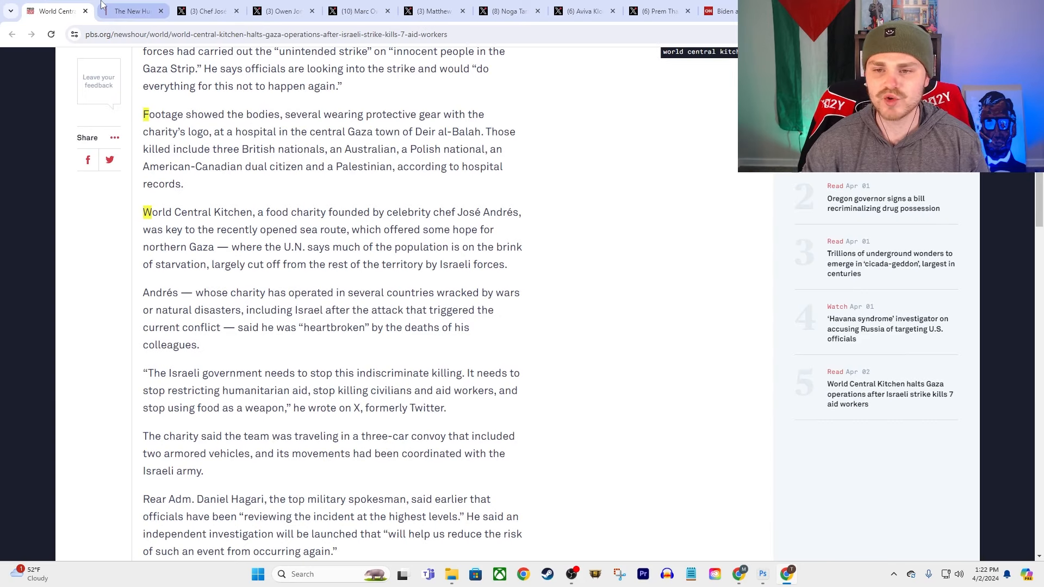
View The New Humanitarian's yearly aid worker deaths chart, then move to José Andrés' X post.
click(131, 11)
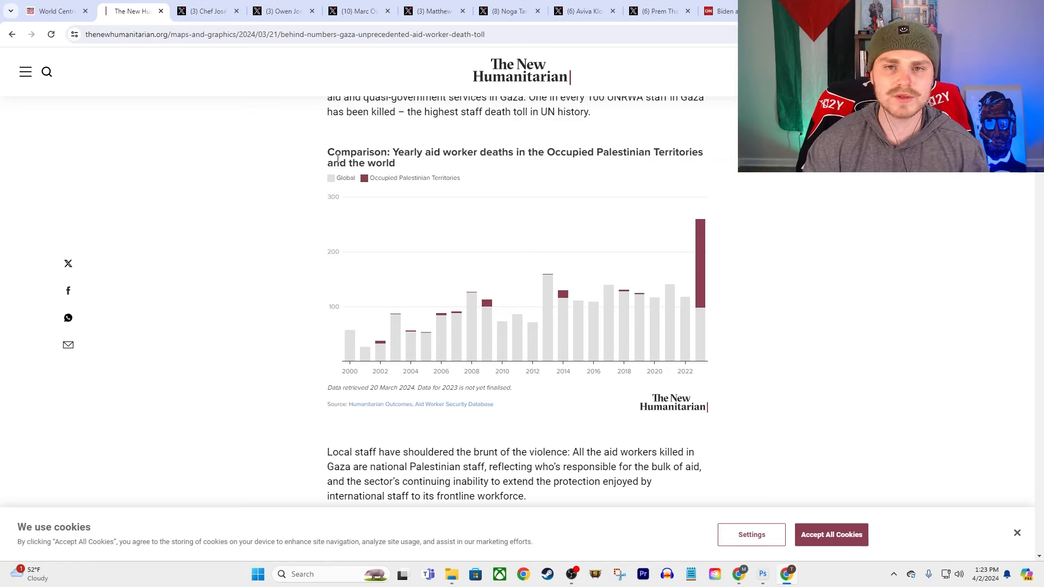
mouse_move(330, 158)
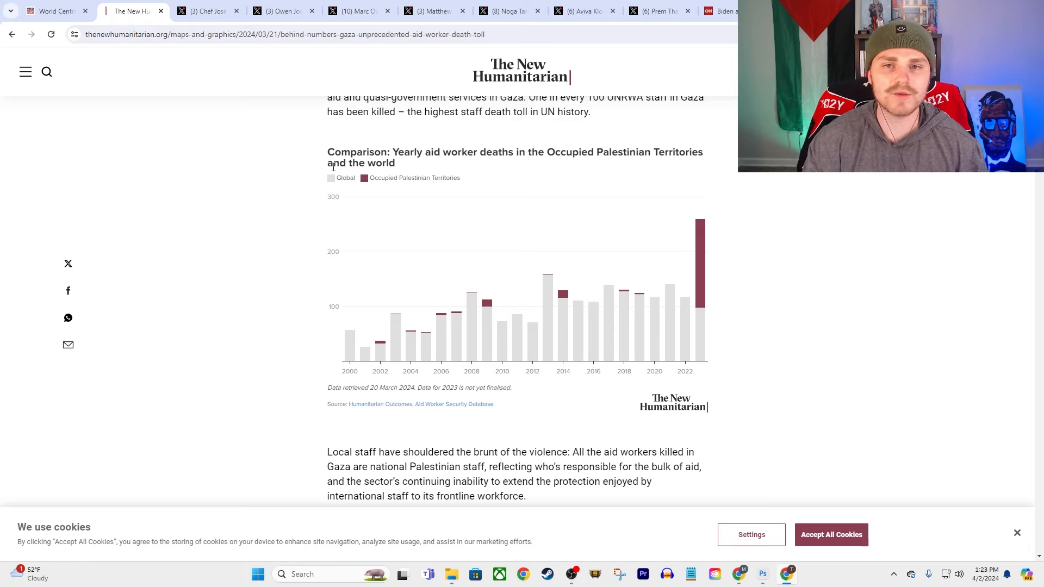
mouse_move(748, 212)
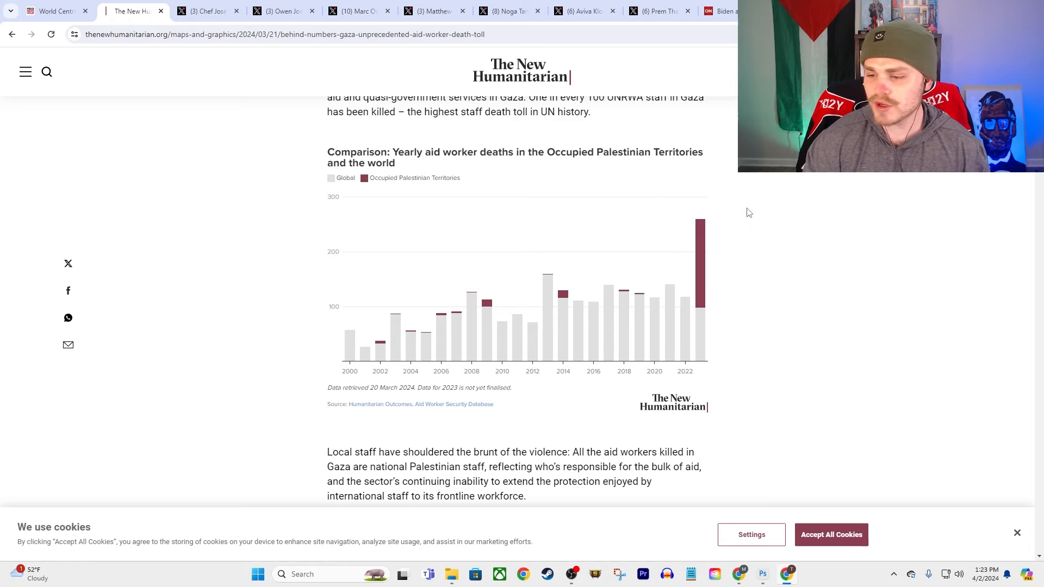
mouse_move(718, 324)
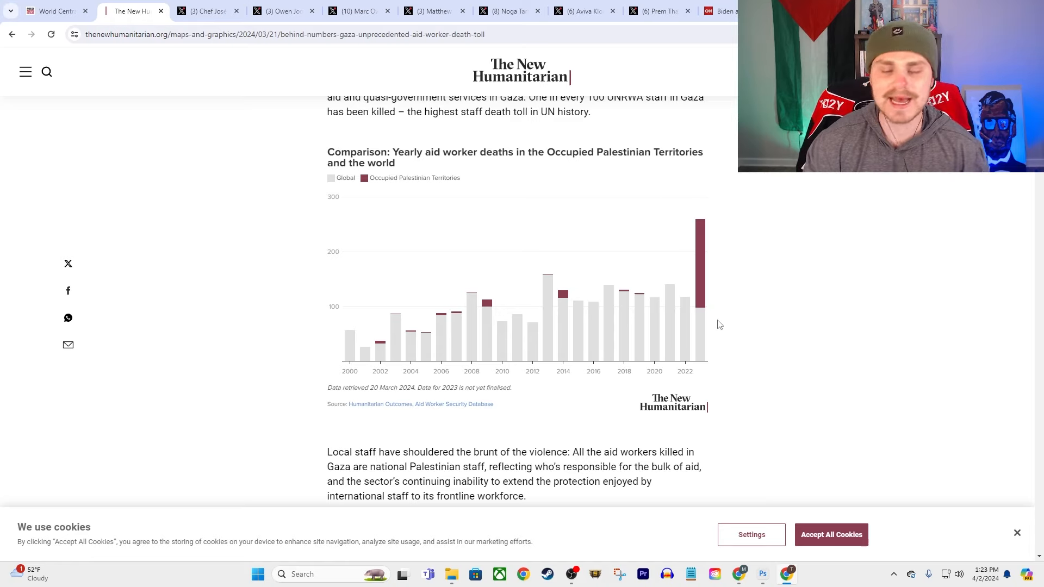
mouse_move(744, 222)
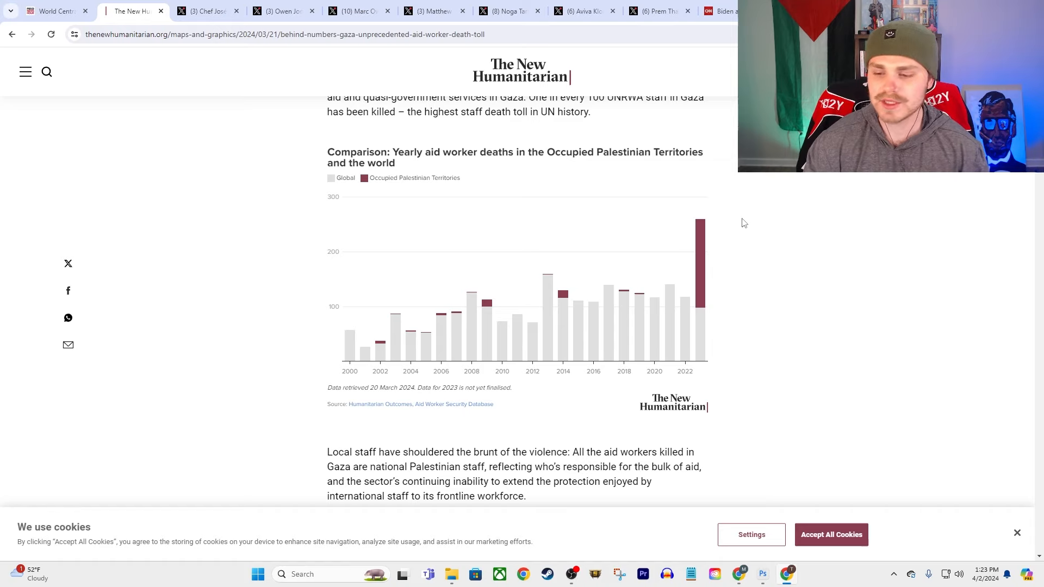
mouse_move(342, 150)
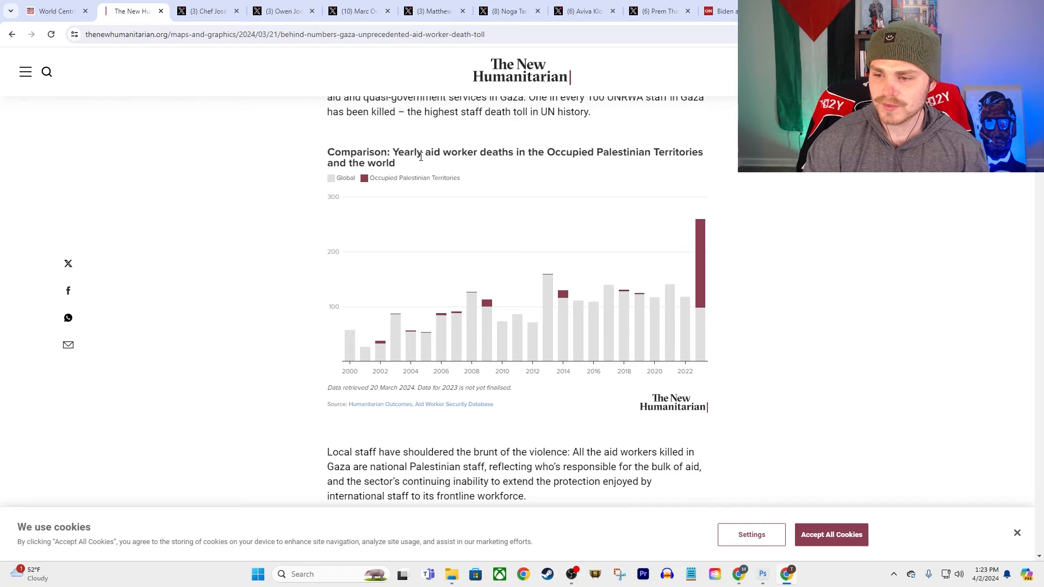
mouse_move(597, 164)
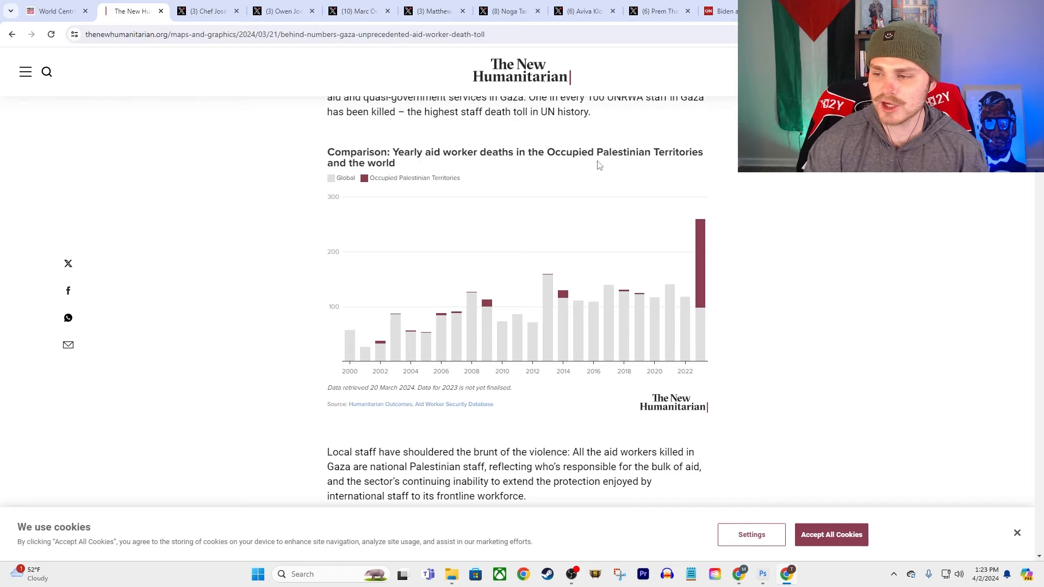
mouse_move(376, 164)
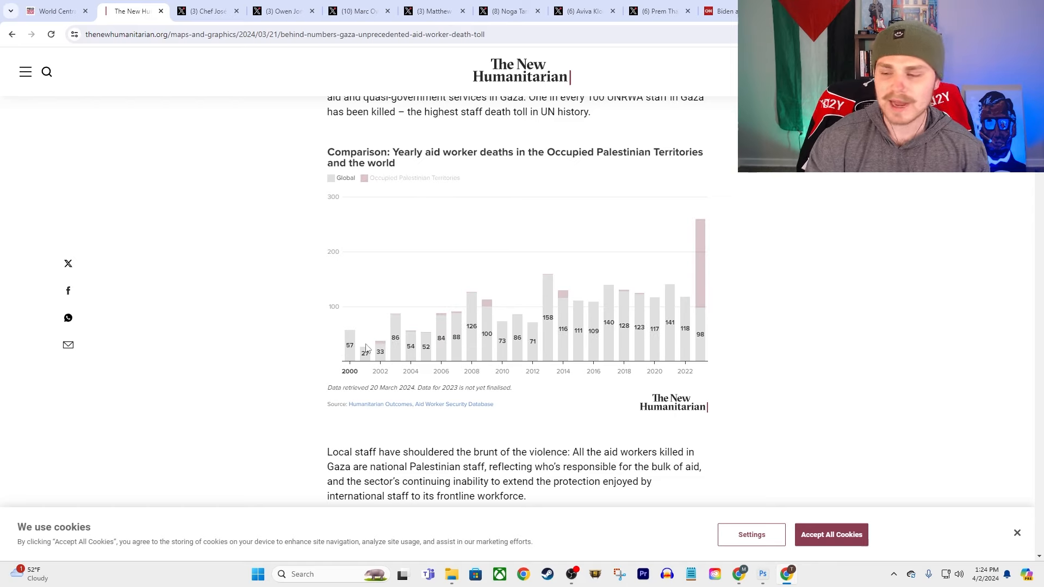
click(207, 12)
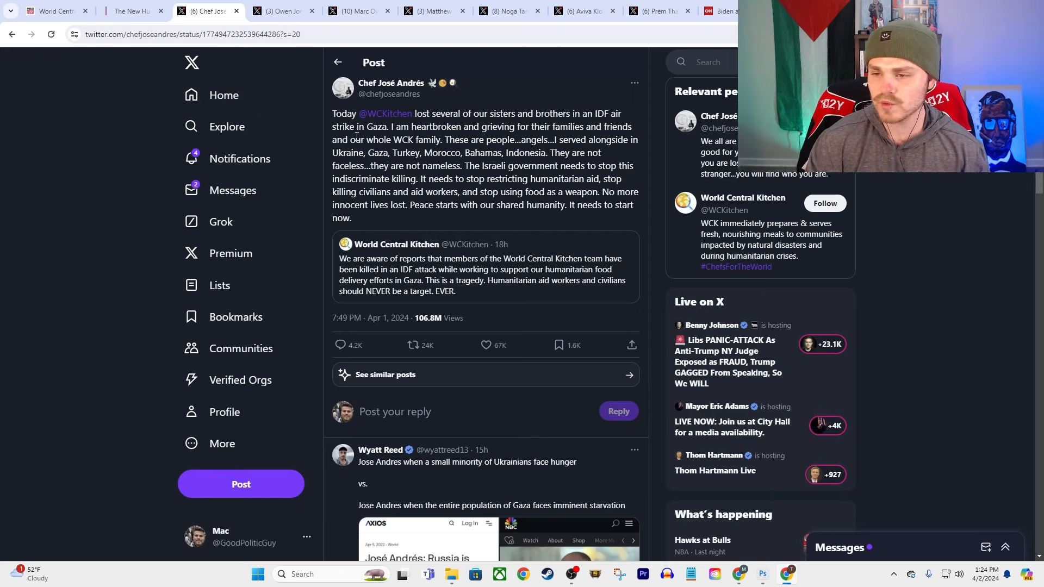
mouse_move(359, 130)
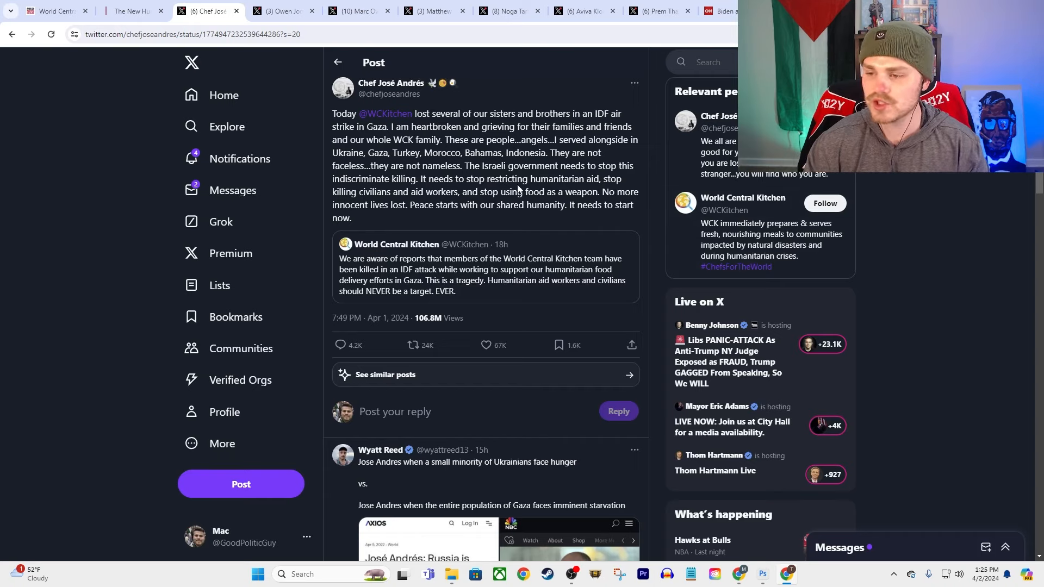
mouse_move(333, 209)
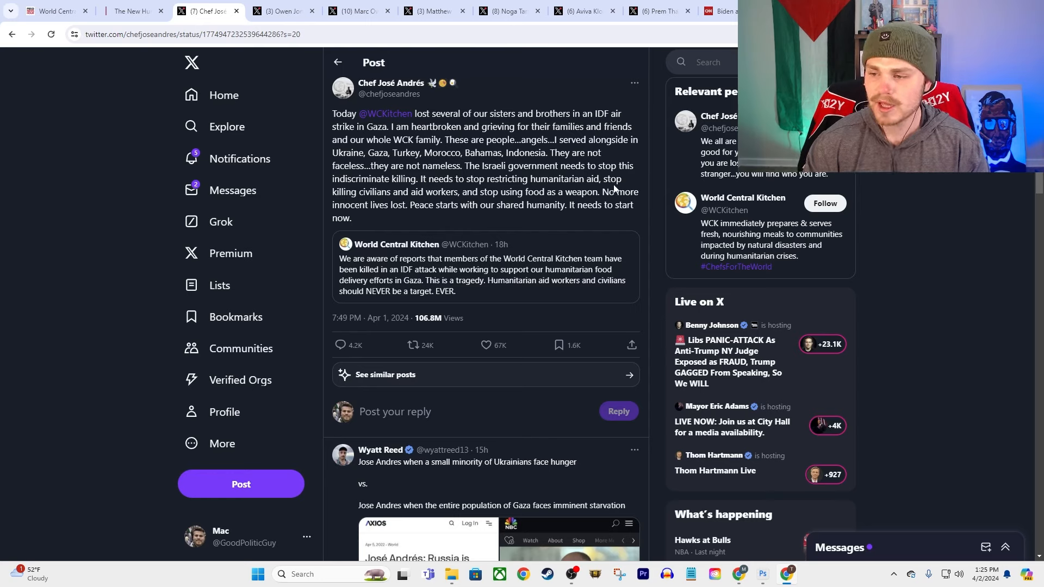
mouse_move(516, 218)
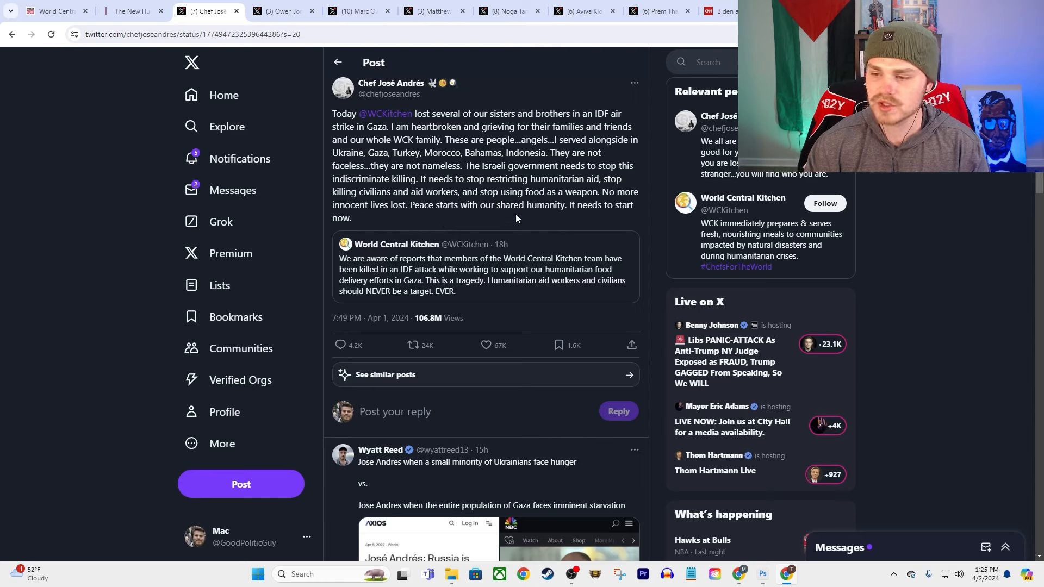
Select a sentence of José Andrés' statement, then view the Owen Jones thread.
triple_click(484, 165)
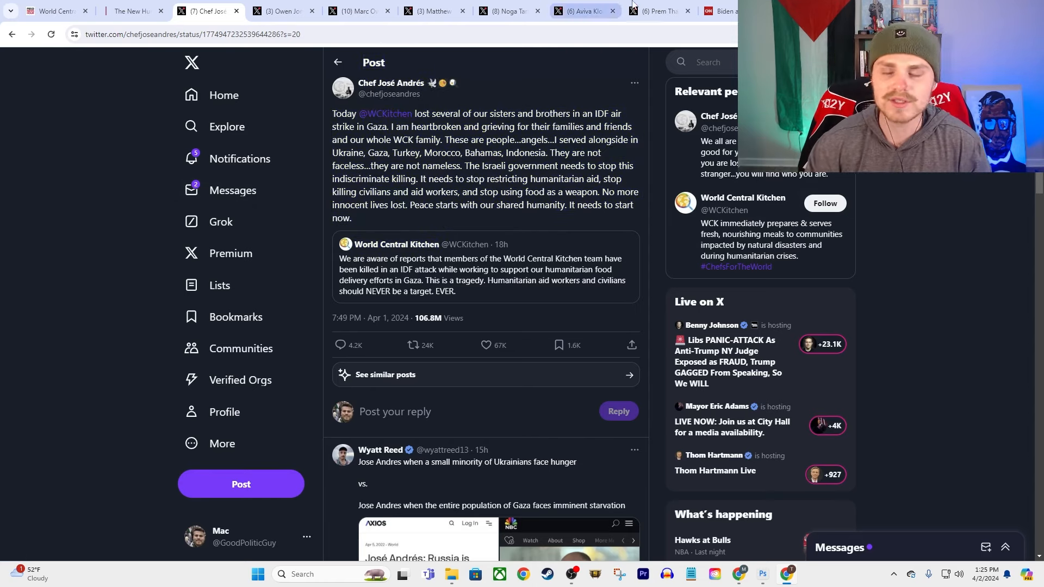
click(283, 11)
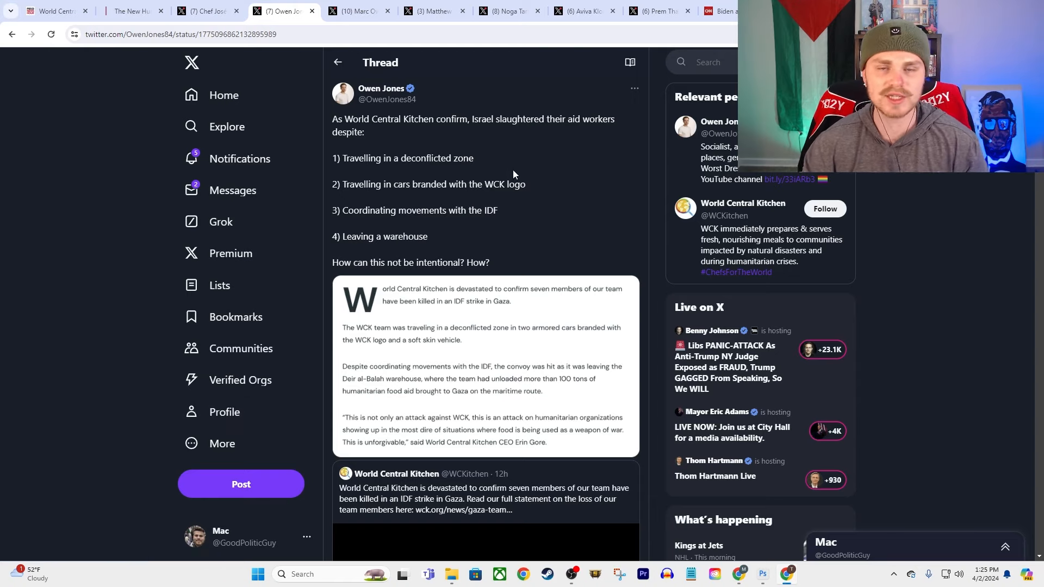
mouse_move(403, 180)
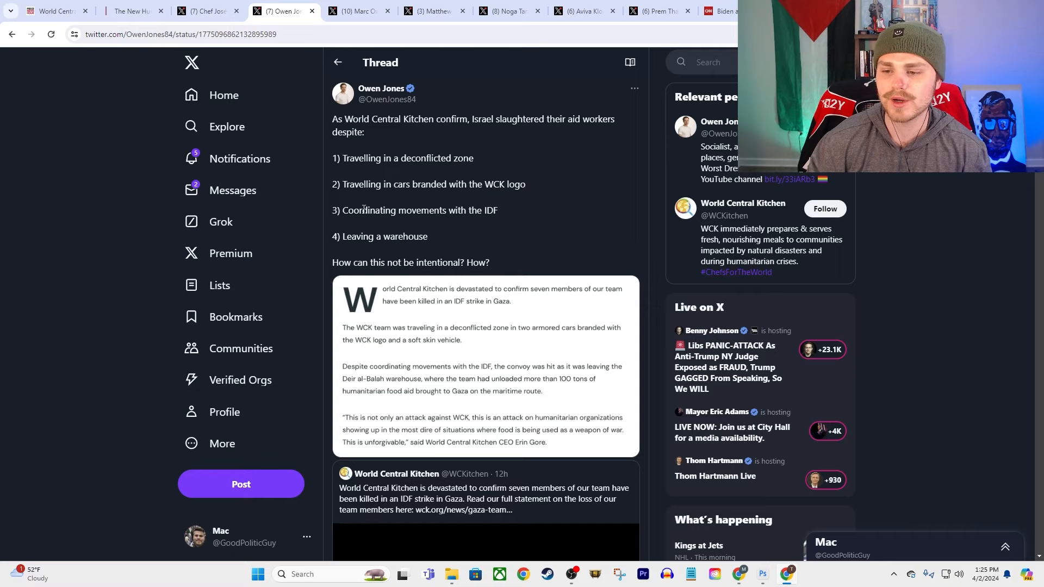
mouse_move(445, 206)
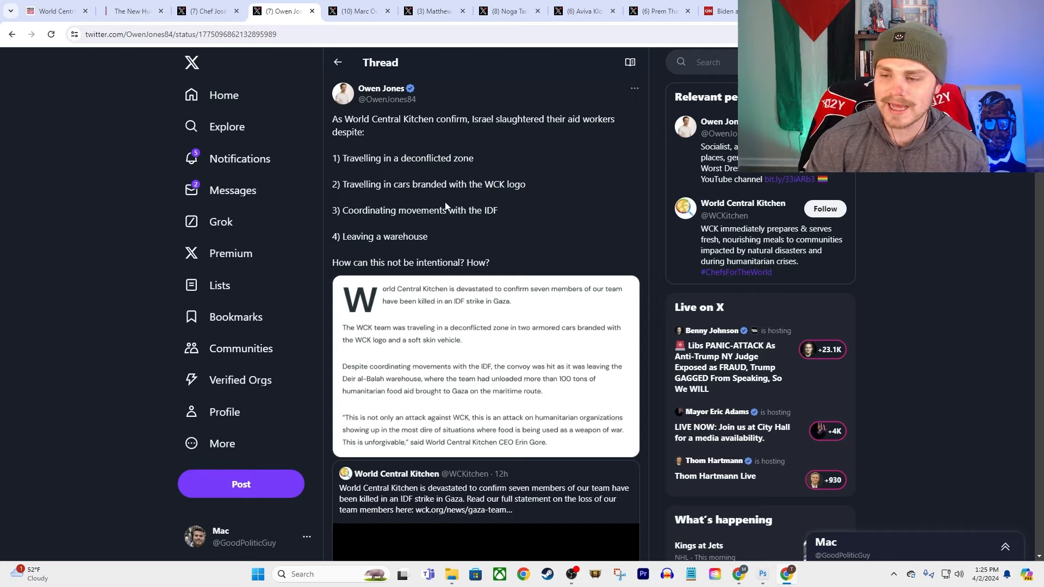
mouse_move(455, 187)
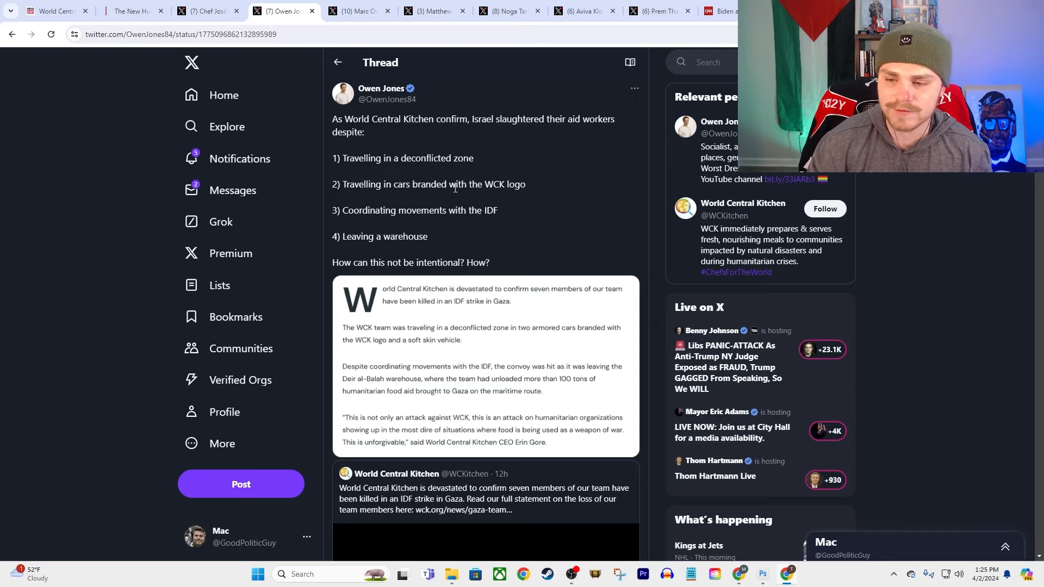
mouse_move(459, 238)
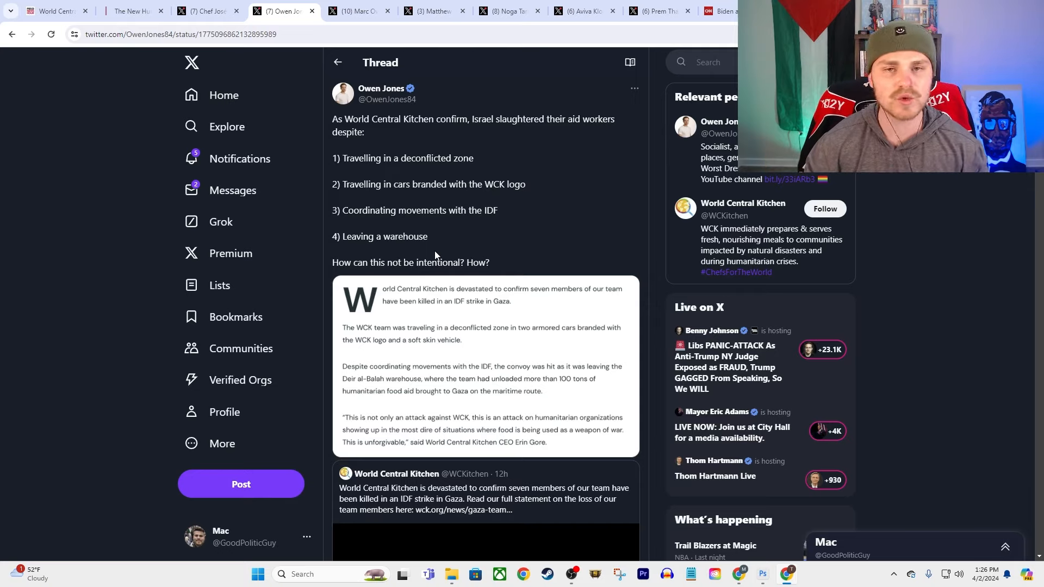
mouse_move(471, 295)
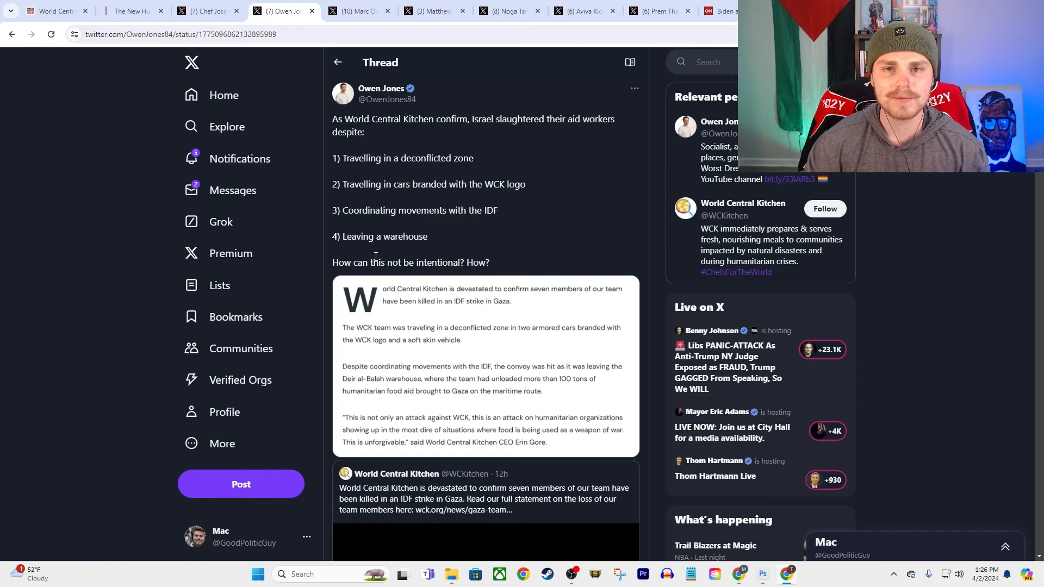
mouse_move(355, 226)
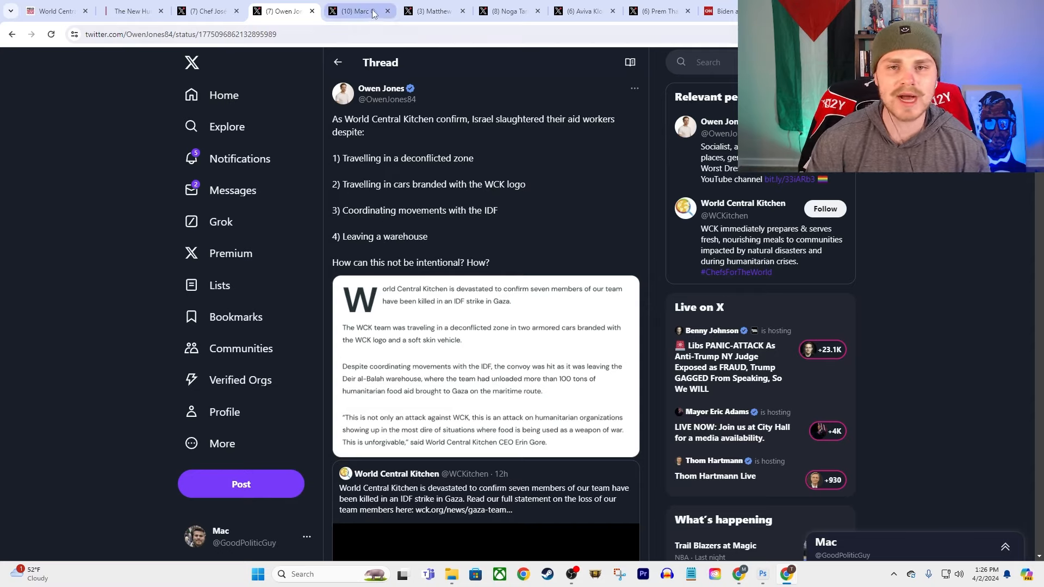
Switch to the Marc Owen Jones post questioning the Haaretz defence-source report.
click(359, 12)
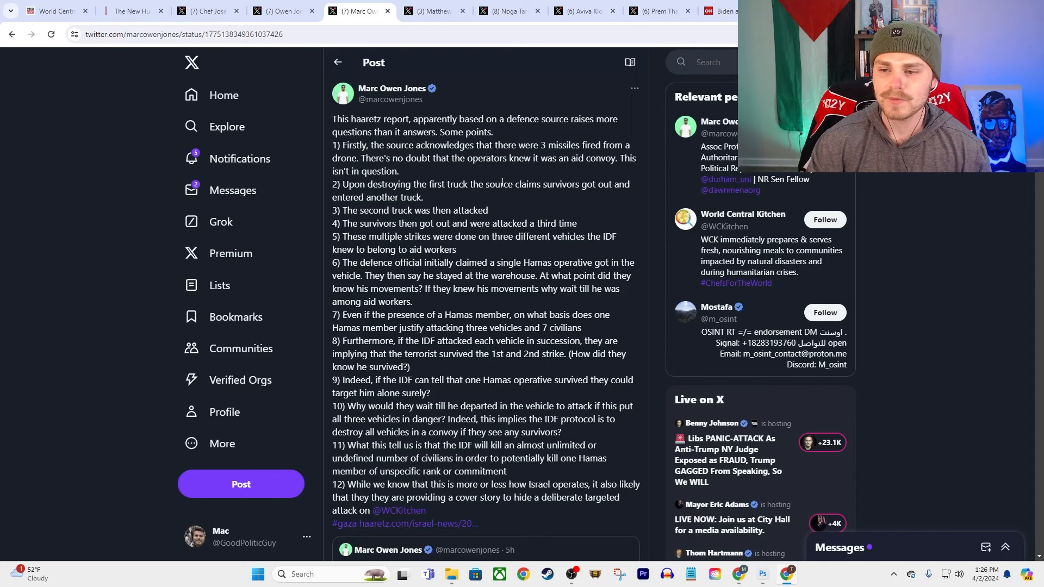
mouse_move(515, 138)
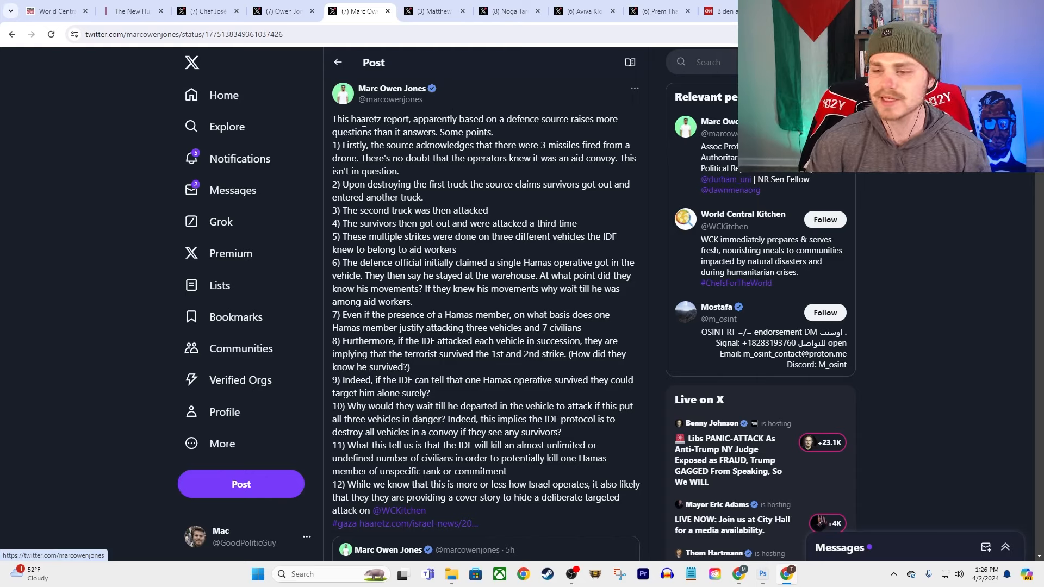
mouse_move(503, 138)
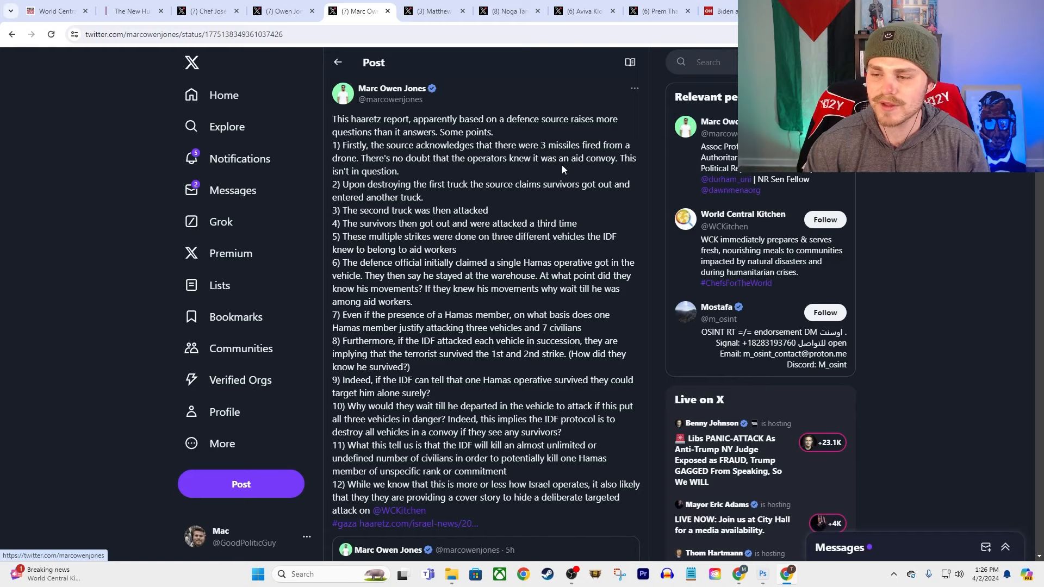
mouse_move(355, 153)
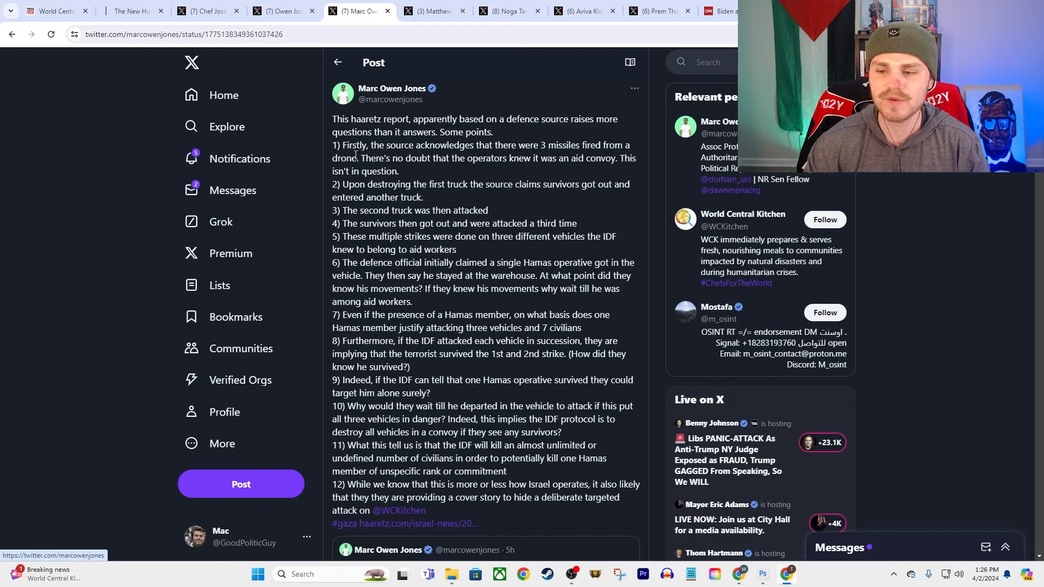
mouse_move(326, 200)
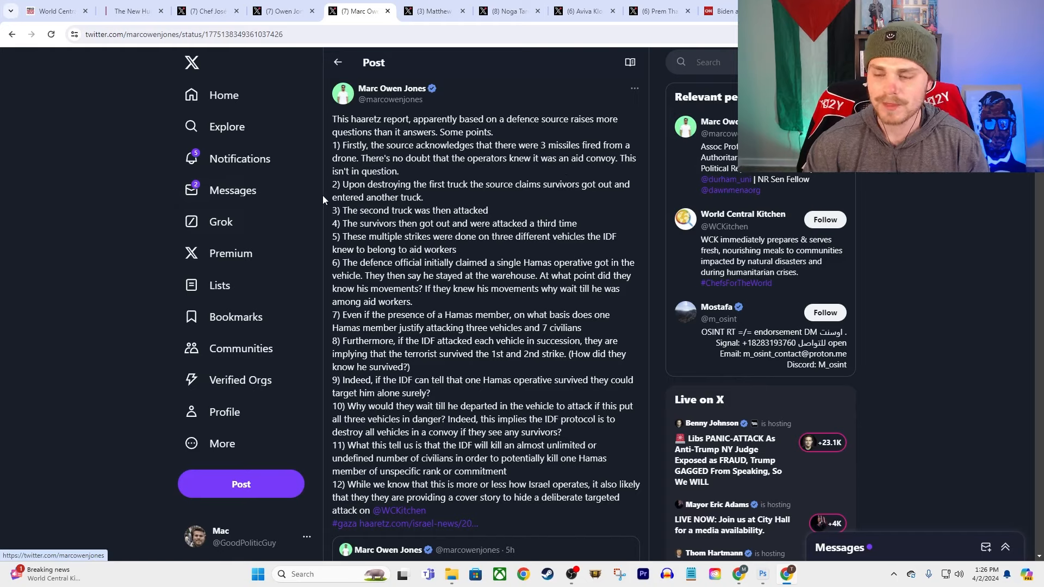
mouse_move(485, 199)
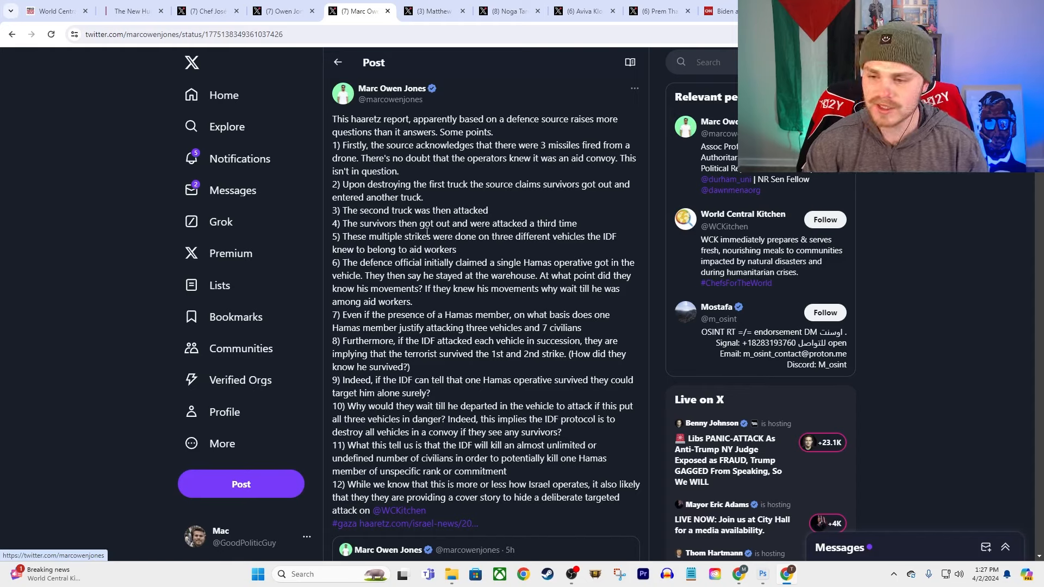
mouse_move(619, 239)
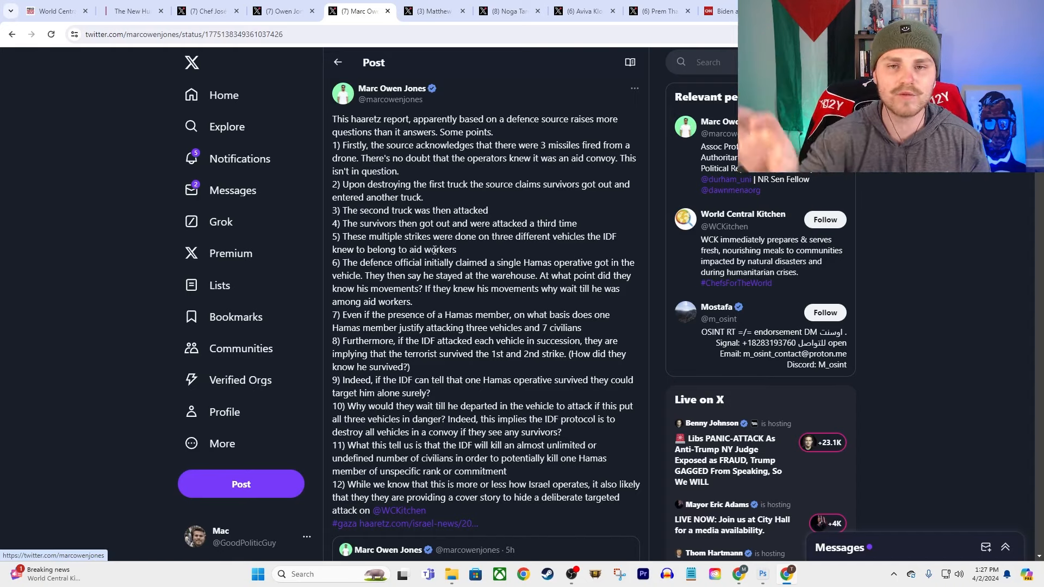
mouse_move(656, 371)
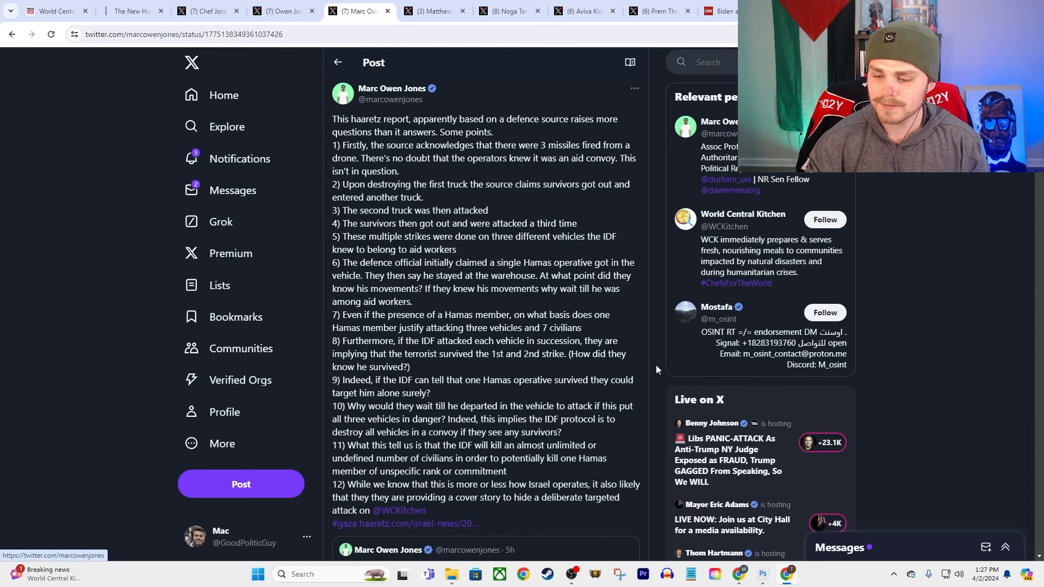
scroll(down, 3)
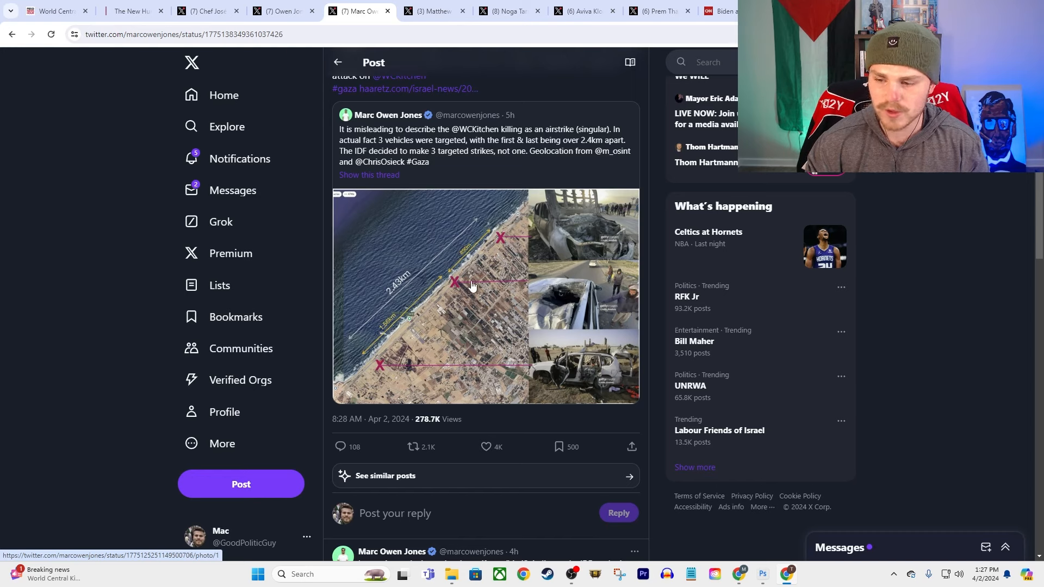
mouse_move(456, 379)
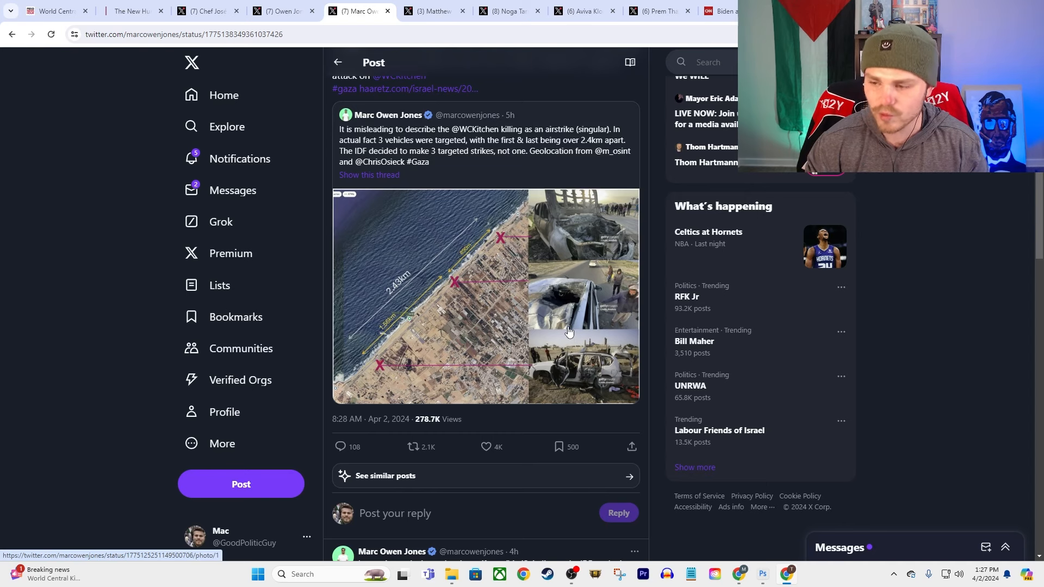
scroll(down, 3)
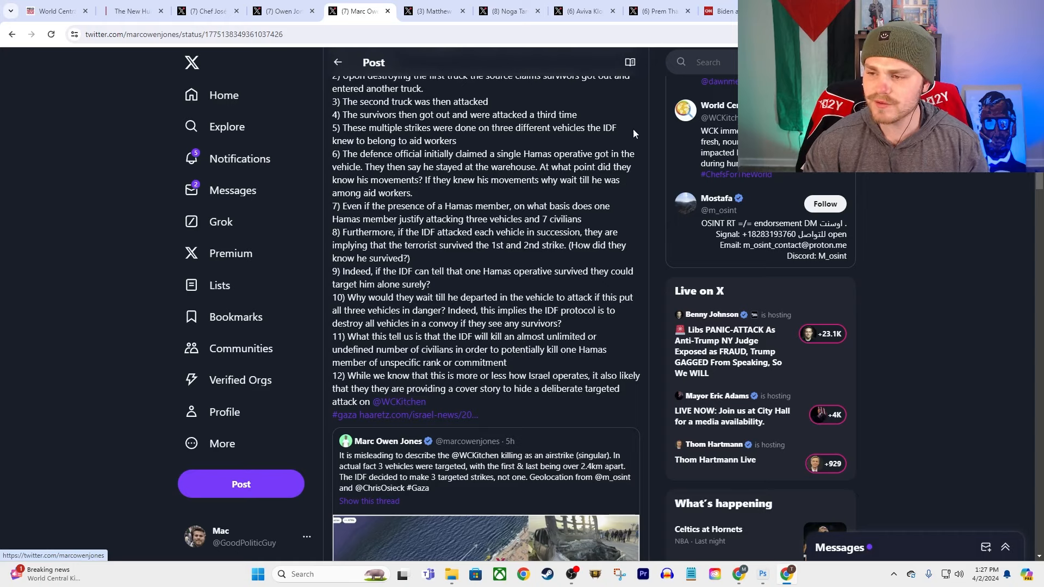
mouse_move(423, 171)
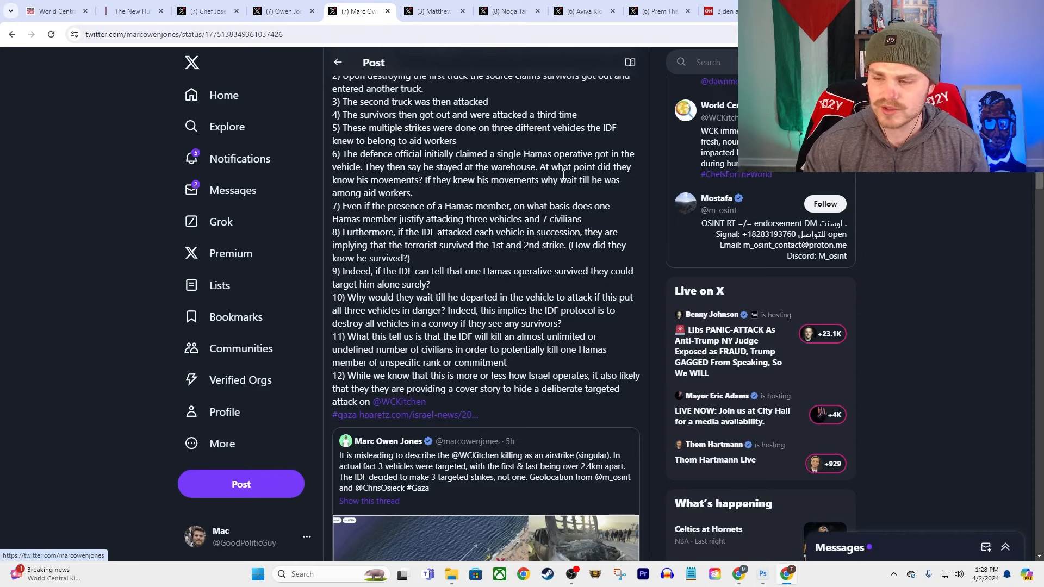
mouse_move(472, 193)
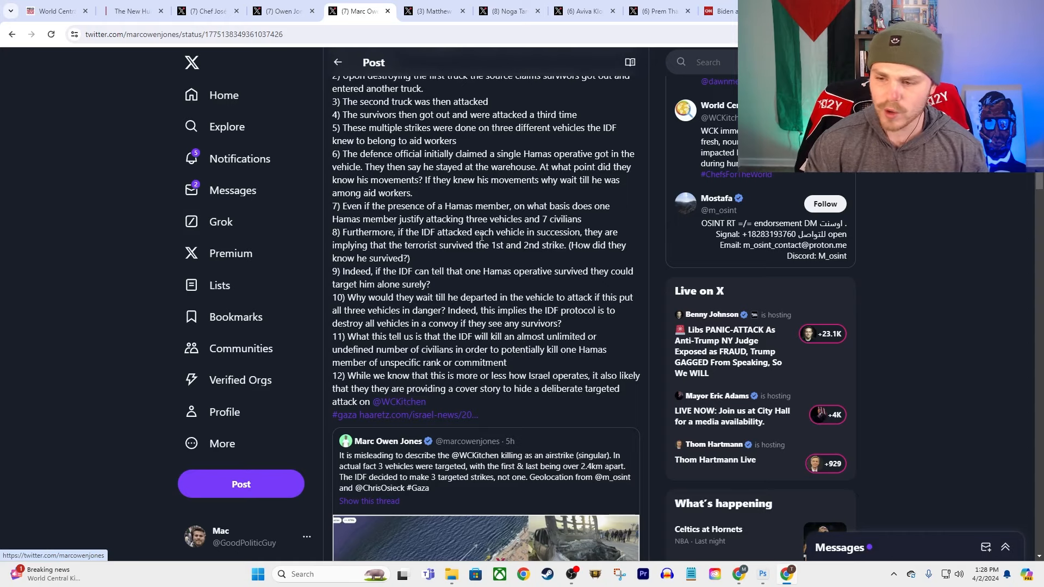
mouse_move(608, 228)
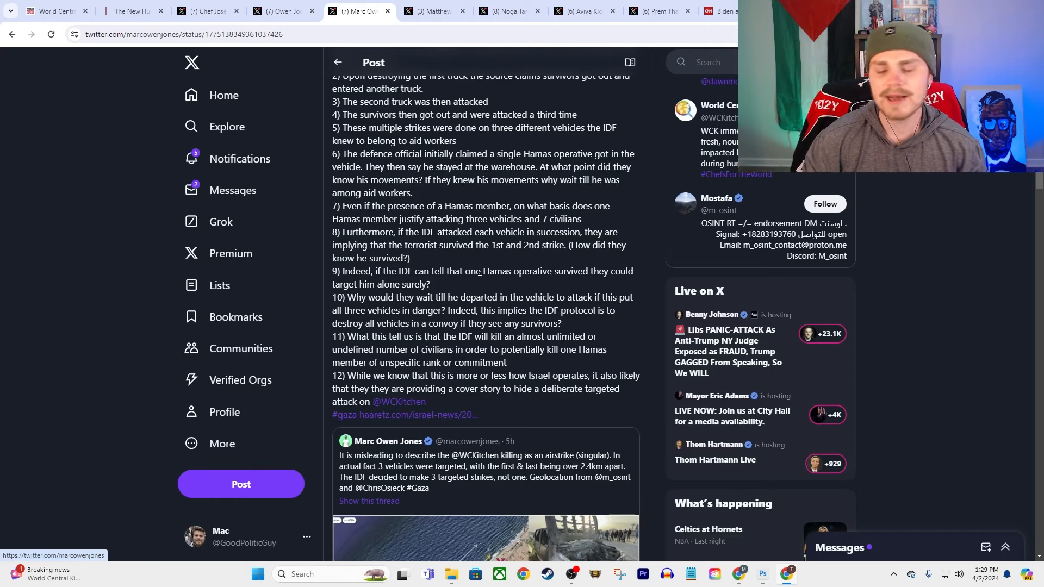
click(432, 11)
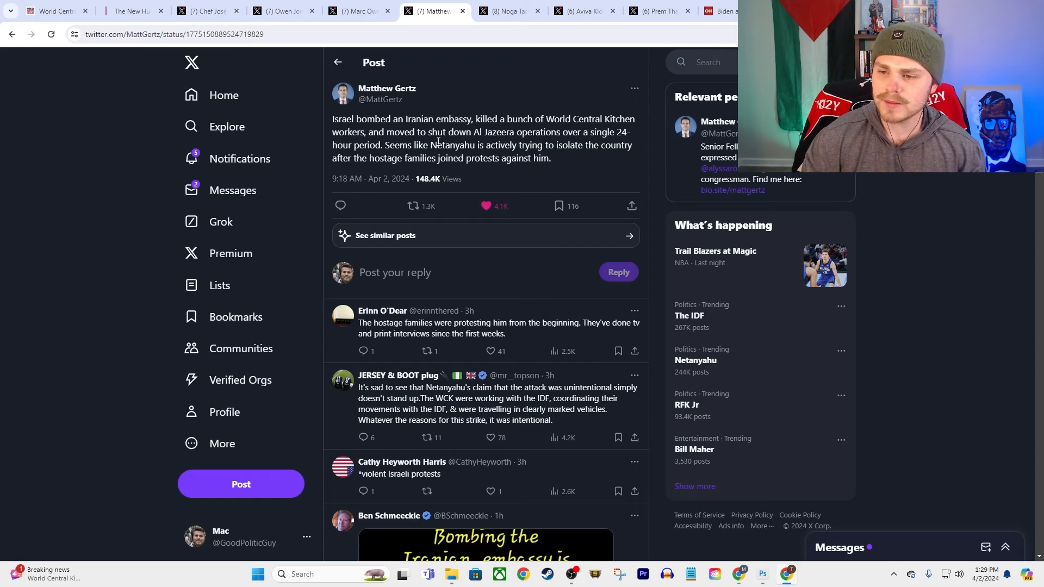
mouse_move(596, 126)
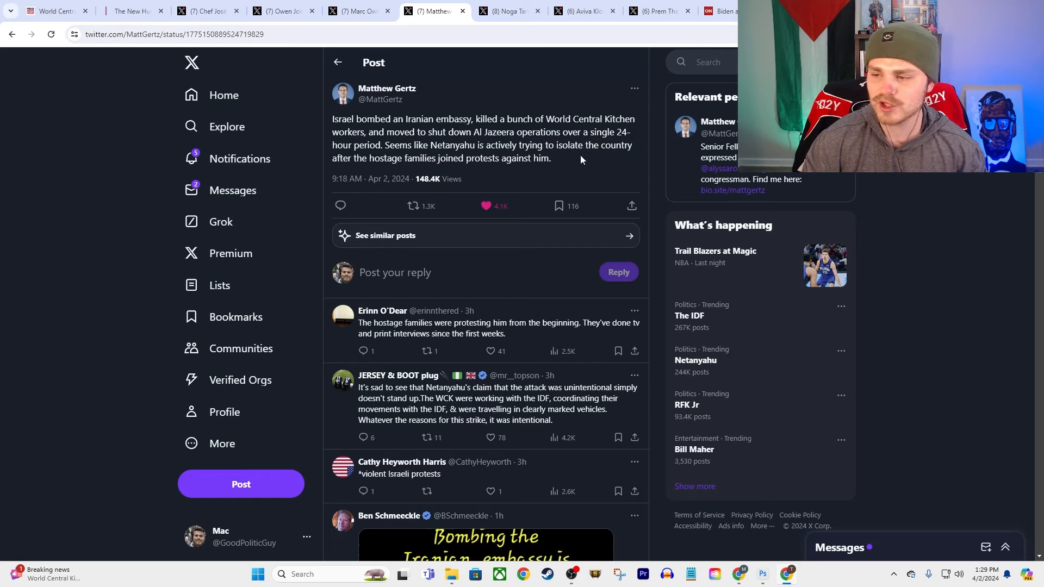
mouse_move(659, 158)
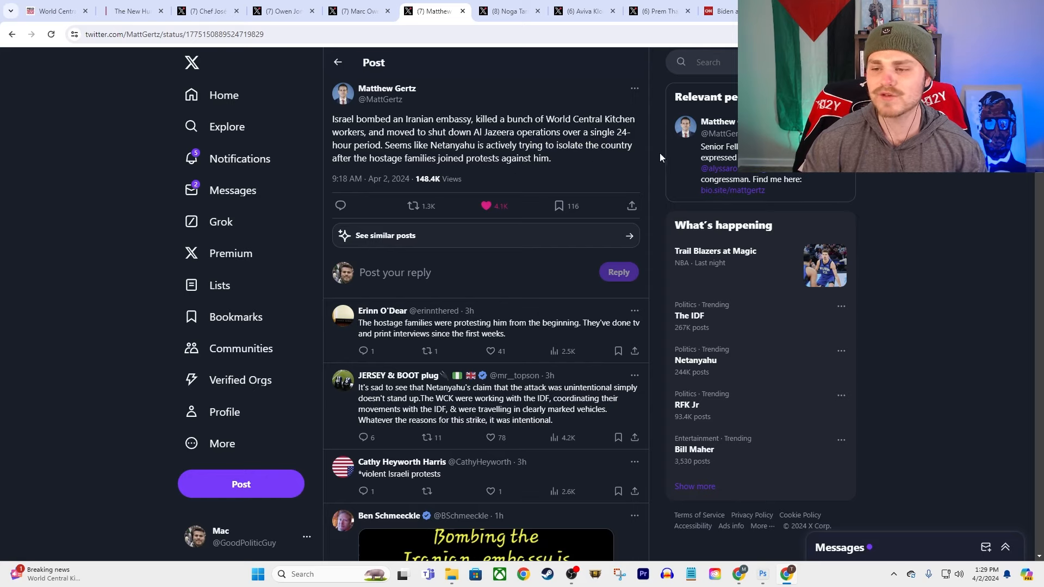
mouse_move(572, 113)
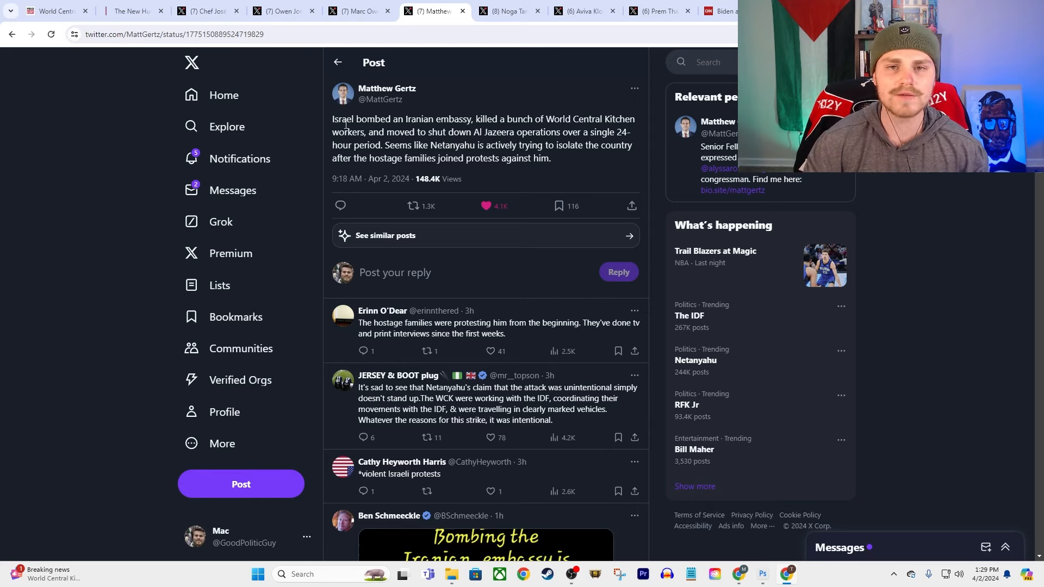
mouse_move(344, 106)
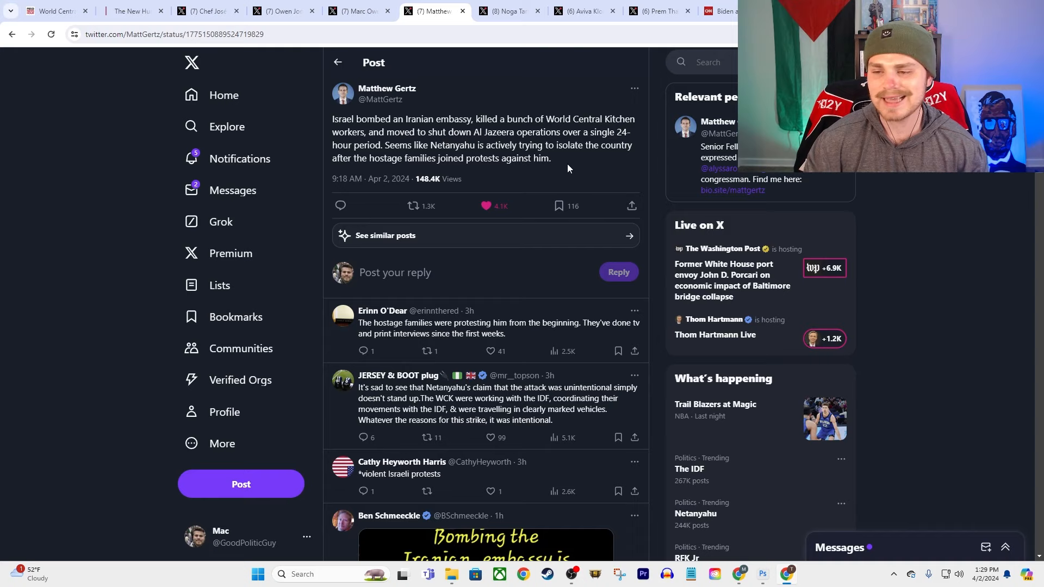
mouse_move(370, 179)
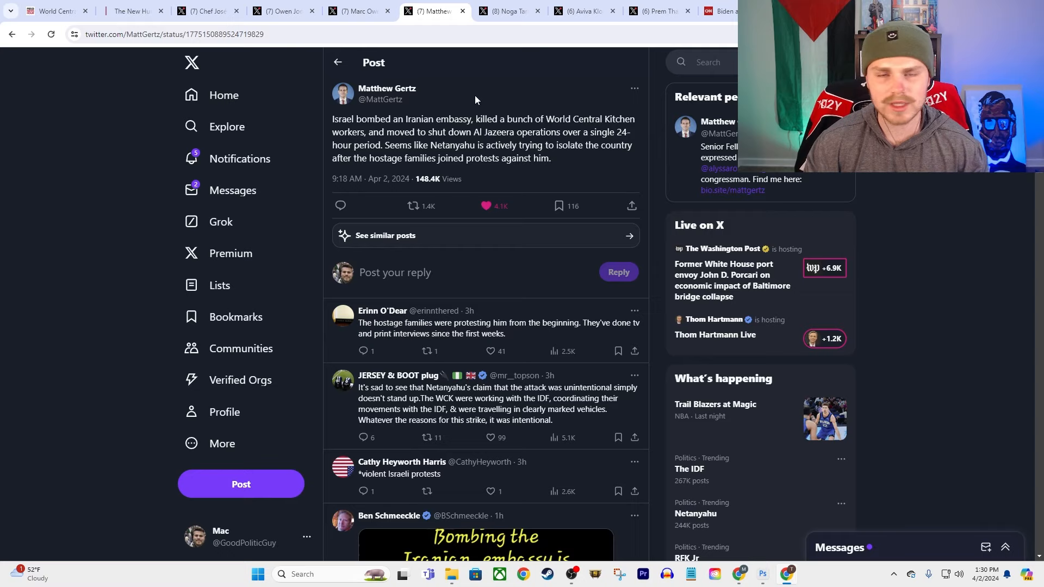
mouse_move(473, 129)
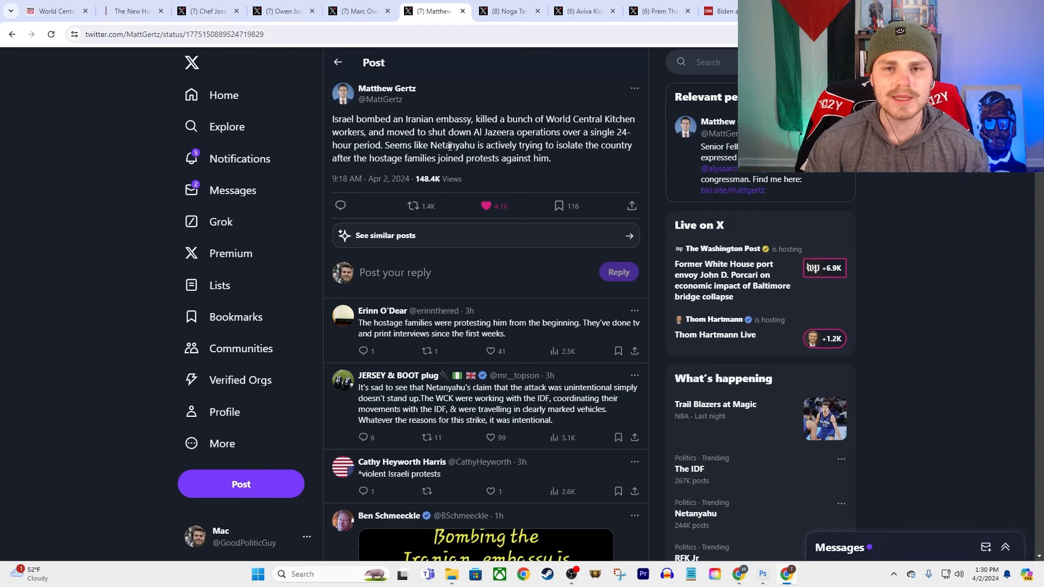
mouse_move(439, 158)
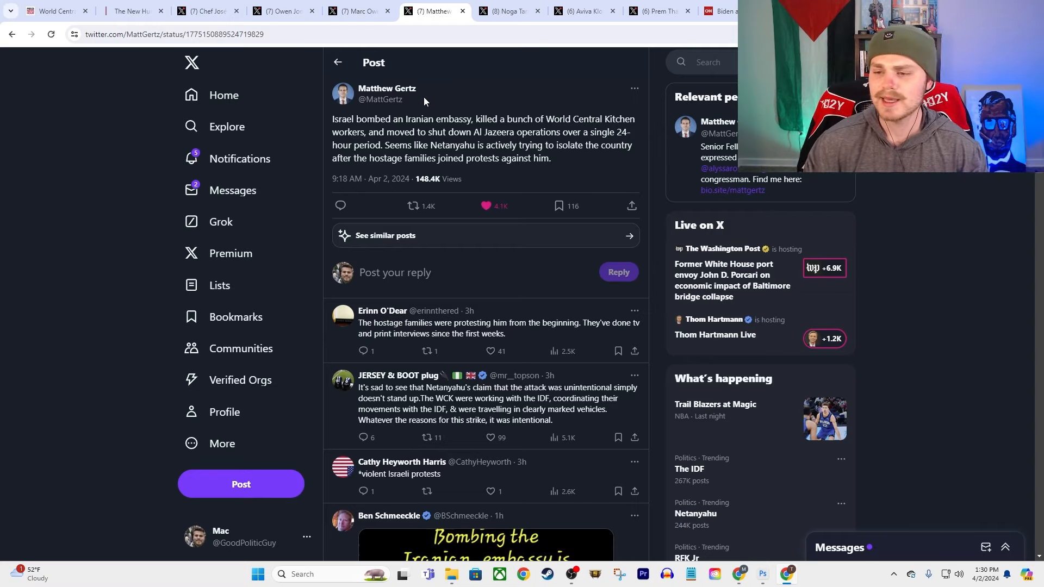
mouse_move(450, 116)
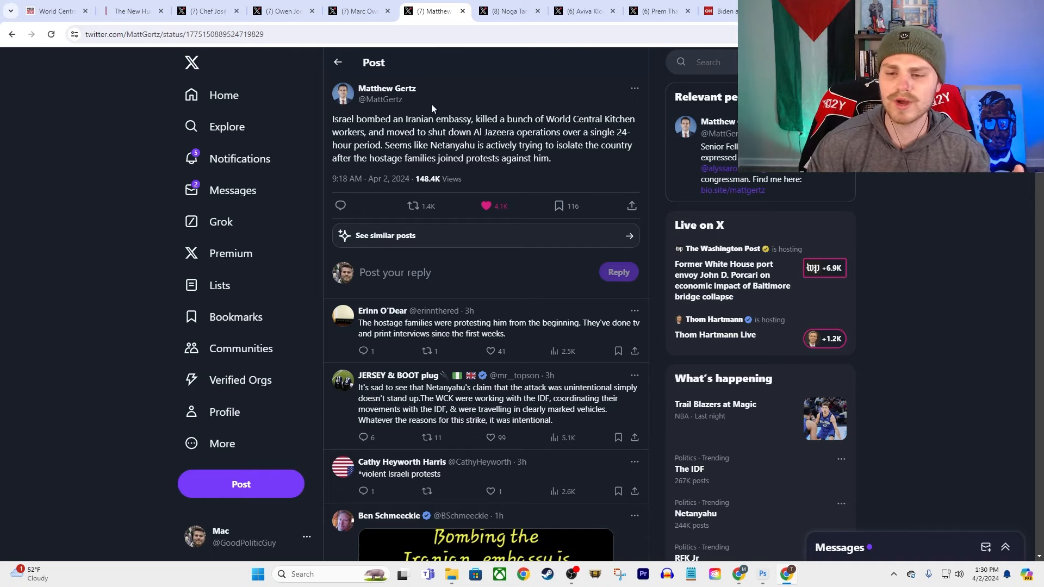
mouse_move(430, 172)
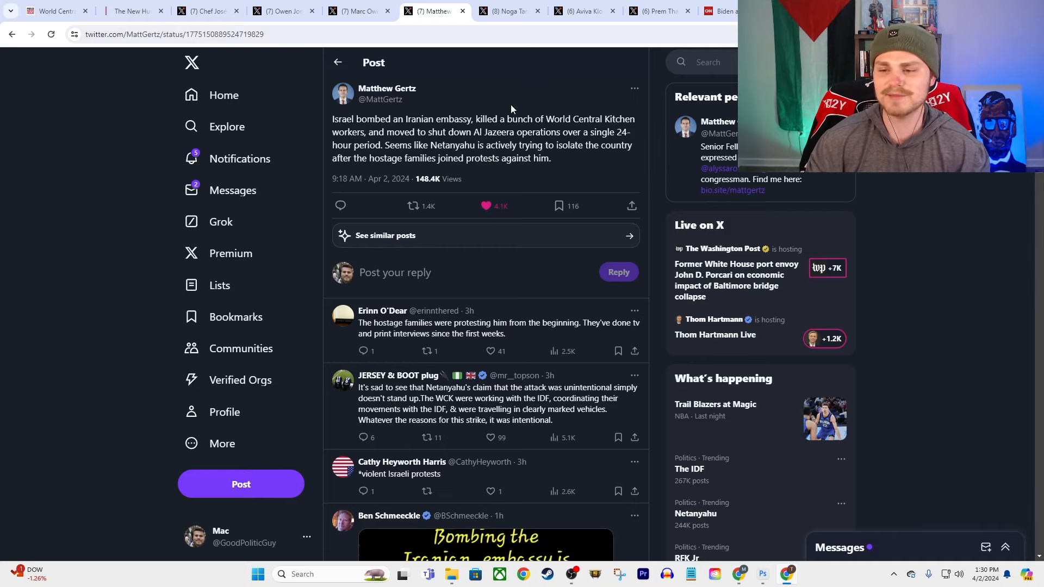
mouse_move(469, 117)
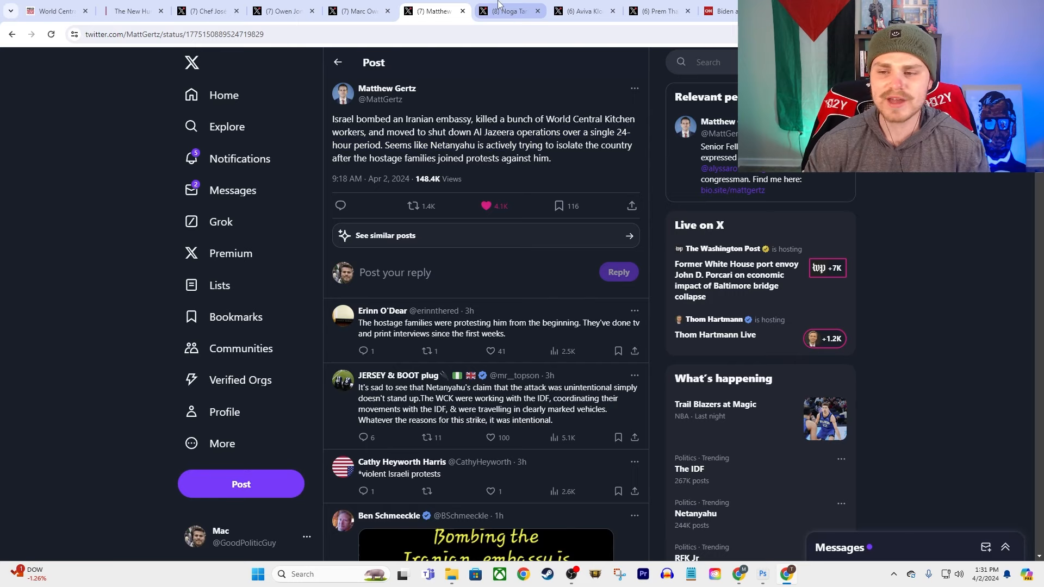
mouse_move(507, 11)
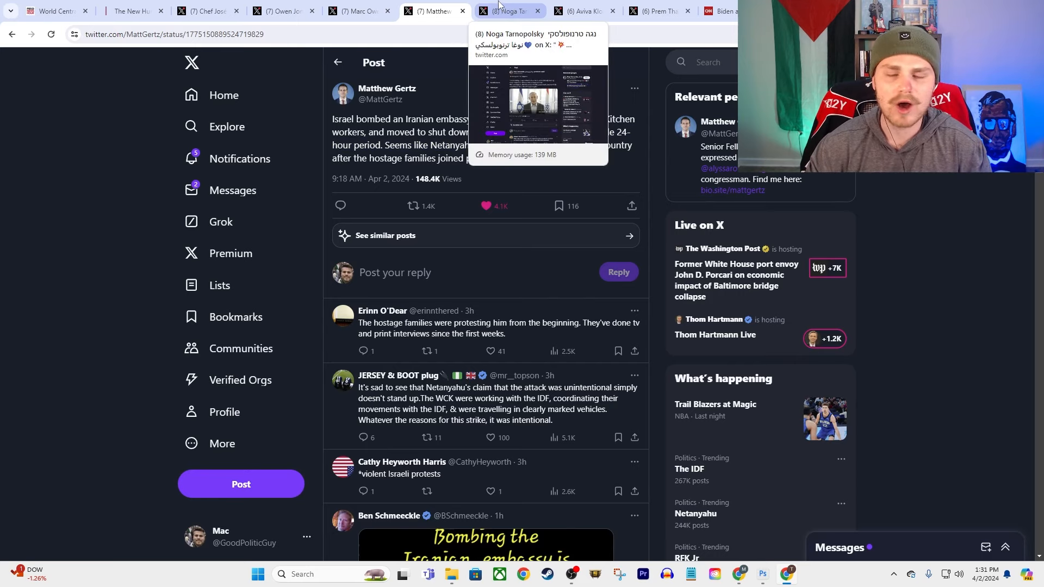
View the prime minister's video post, then The New Humanitarian's aid worker deaths chart.
click(506, 11)
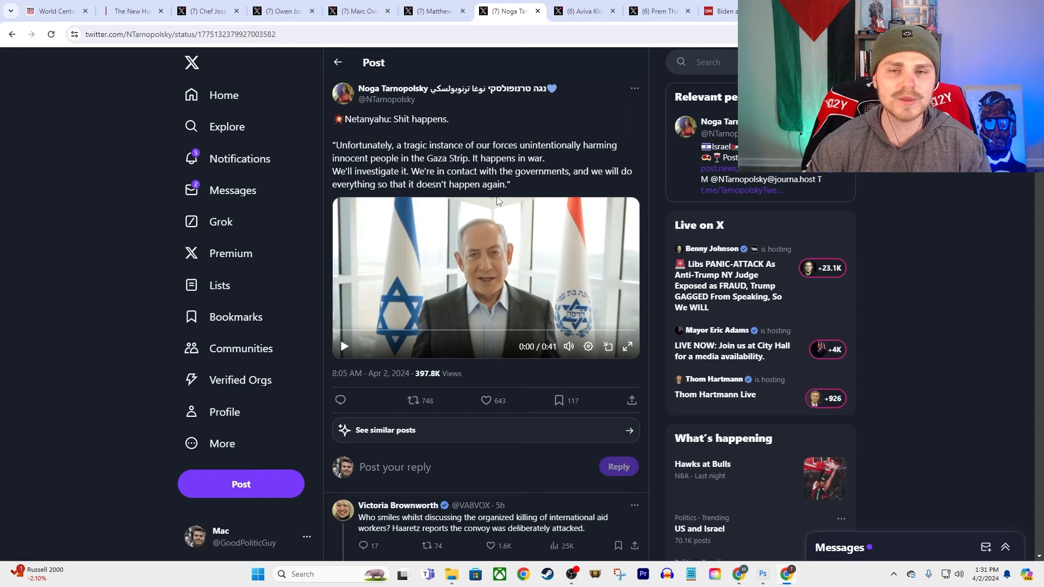
click(134, 11)
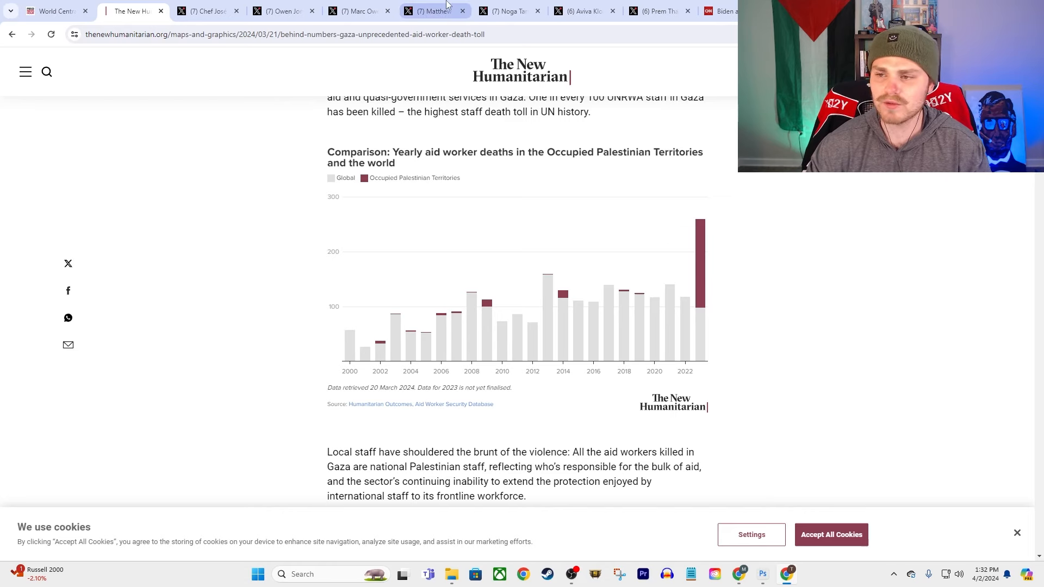
Highlight 'tragic instance of our' in the IDF statement, then view Aviva Klompas' post.
click(504, 11)
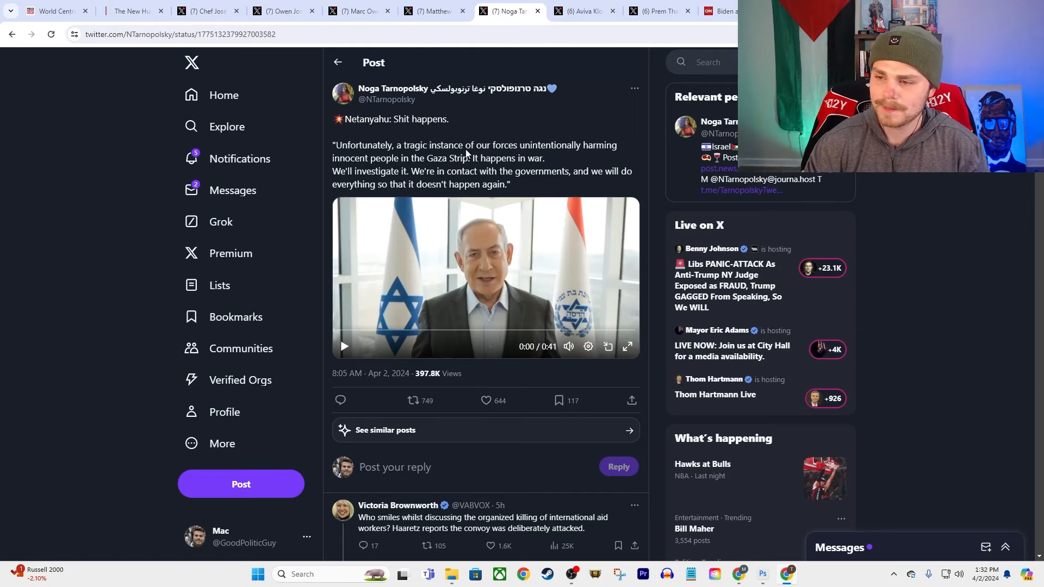
drag(405, 145, 490, 145)
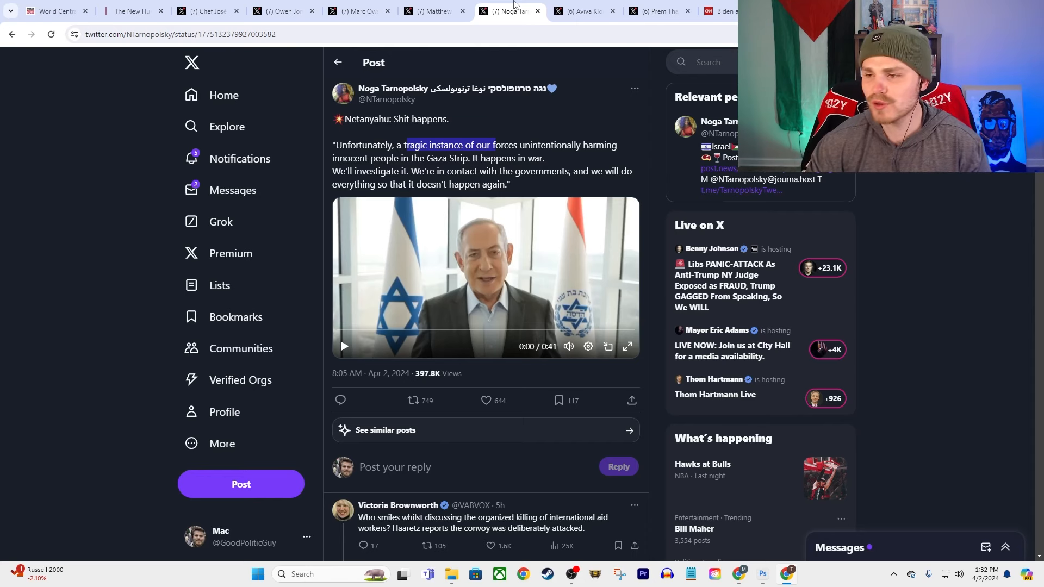
click(581, 11)
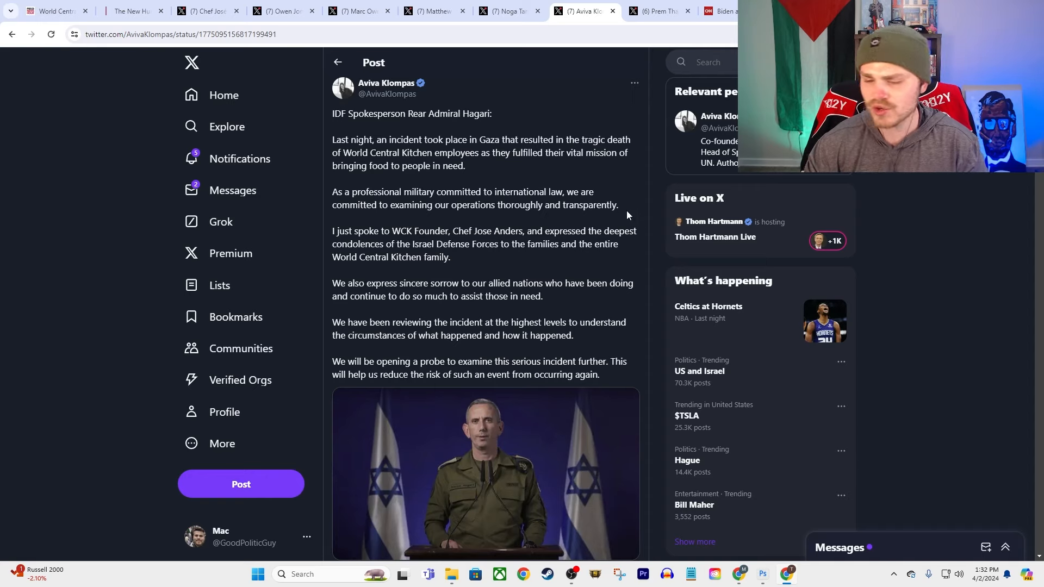
mouse_move(439, 290)
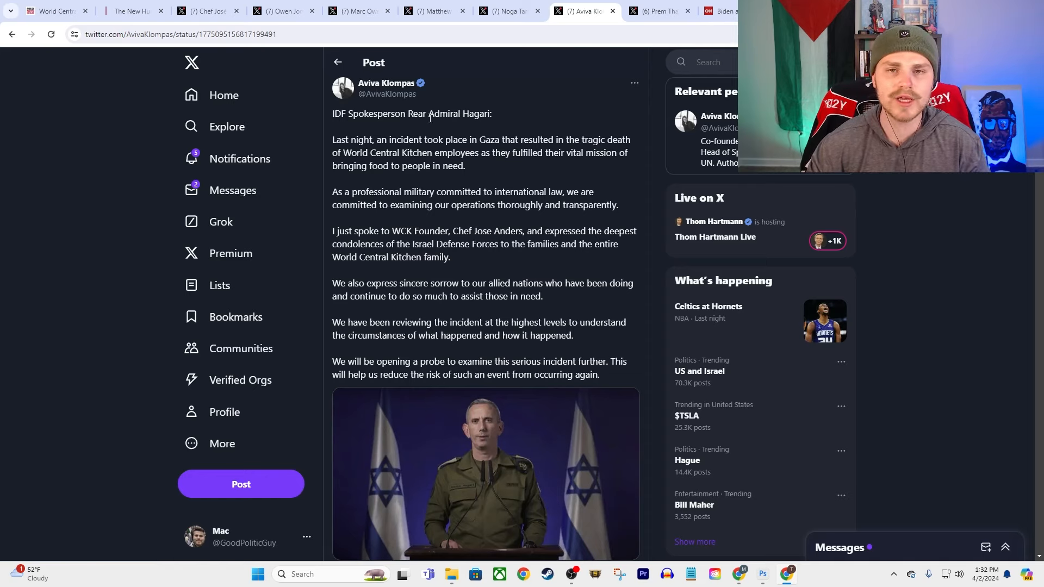
mouse_move(440, 186)
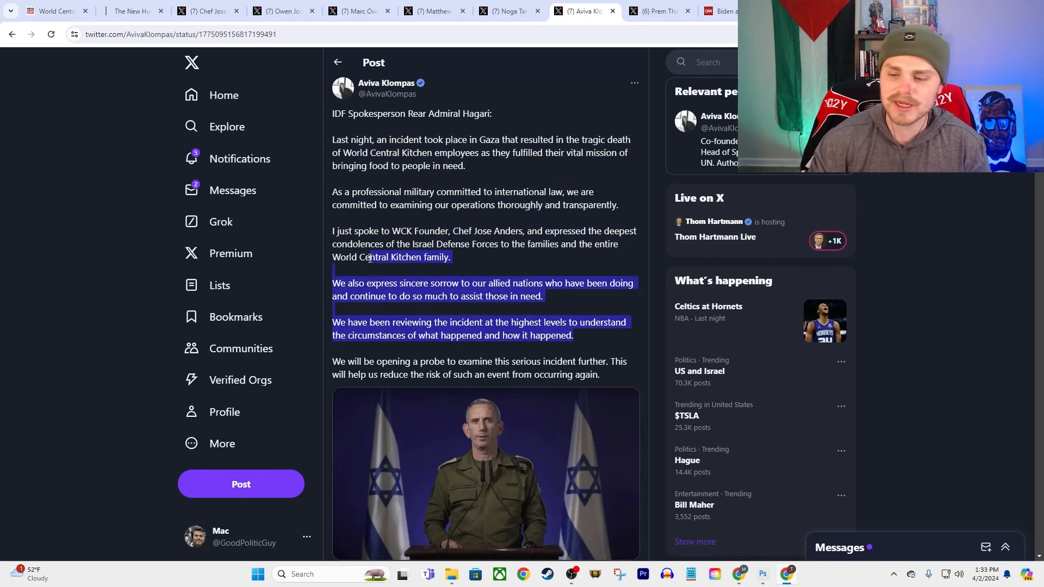
Clear the statement highlight and switch to CNN's $18 billion F-15 jet sale article.
click(392, 225)
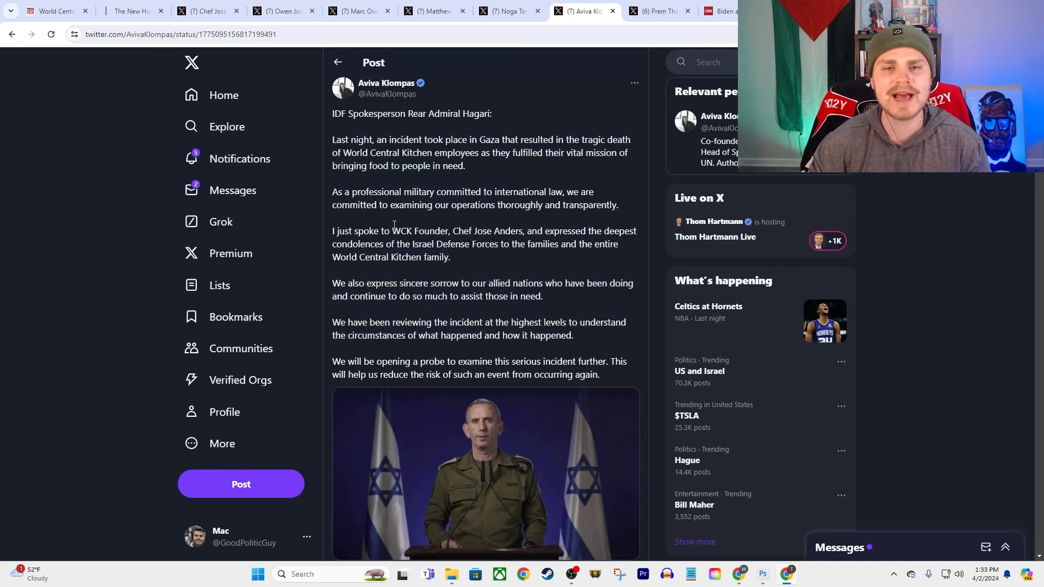
click(656, 12)
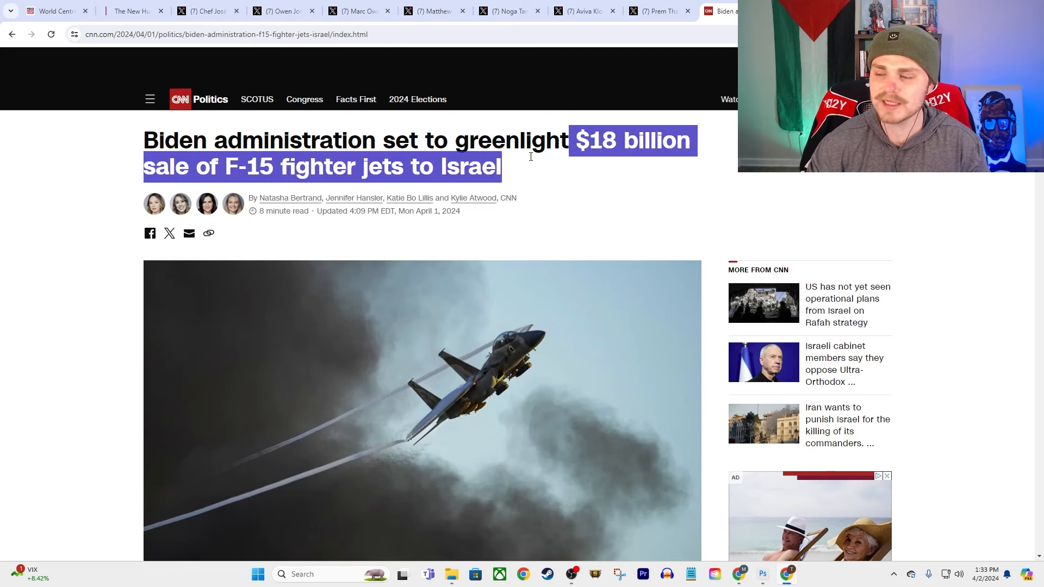
click(543, 133)
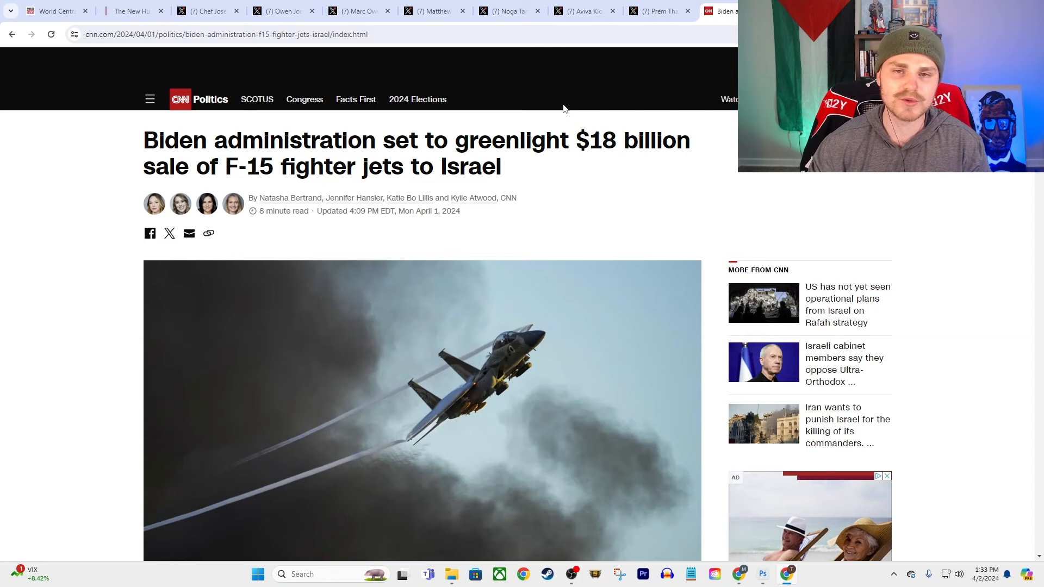
mouse_move(532, 96)
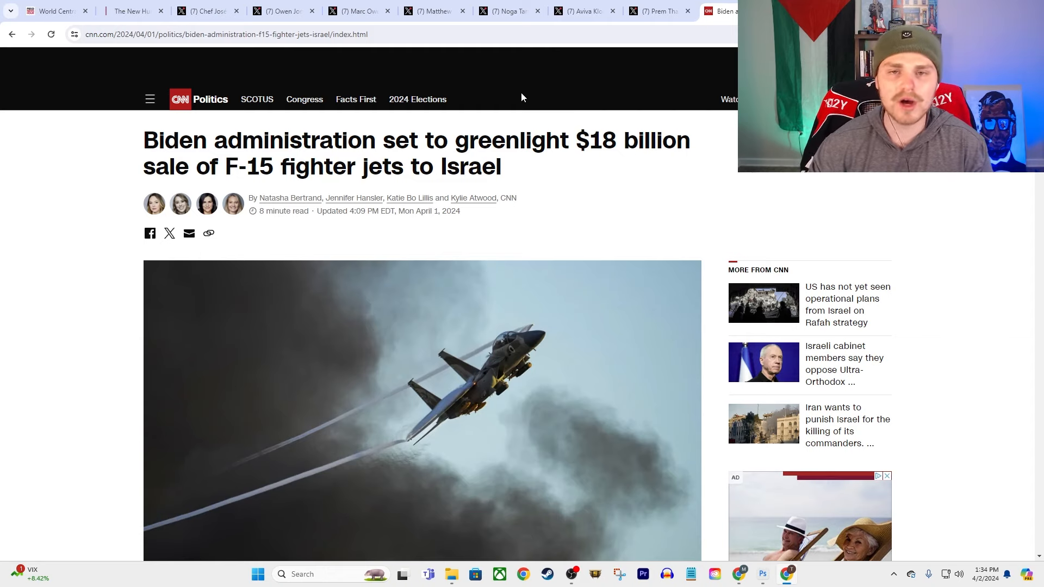
mouse_move(520, 235)
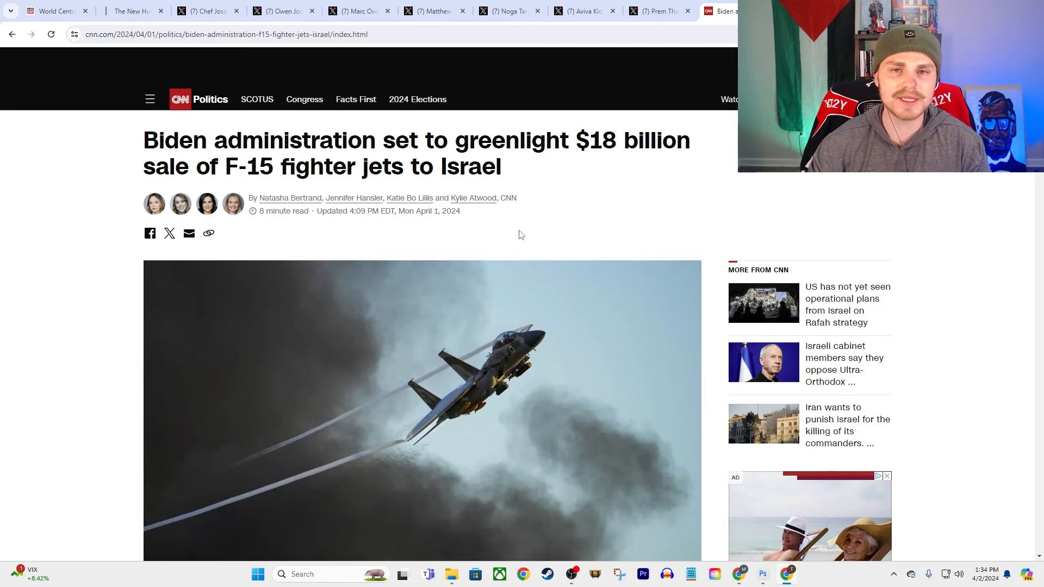
drag(143, 166, 501, 166)
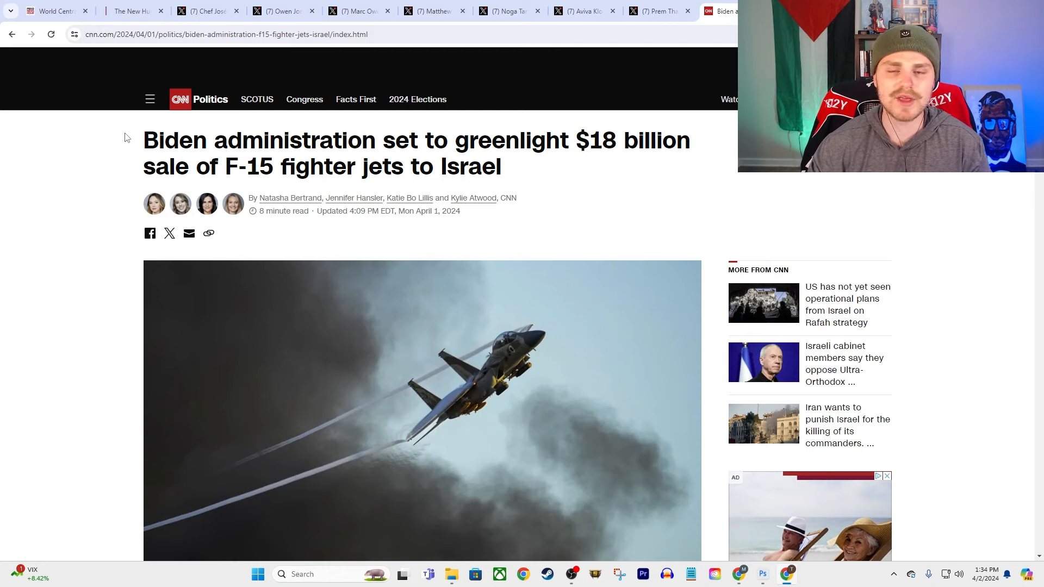
mouse_move(163, 113)
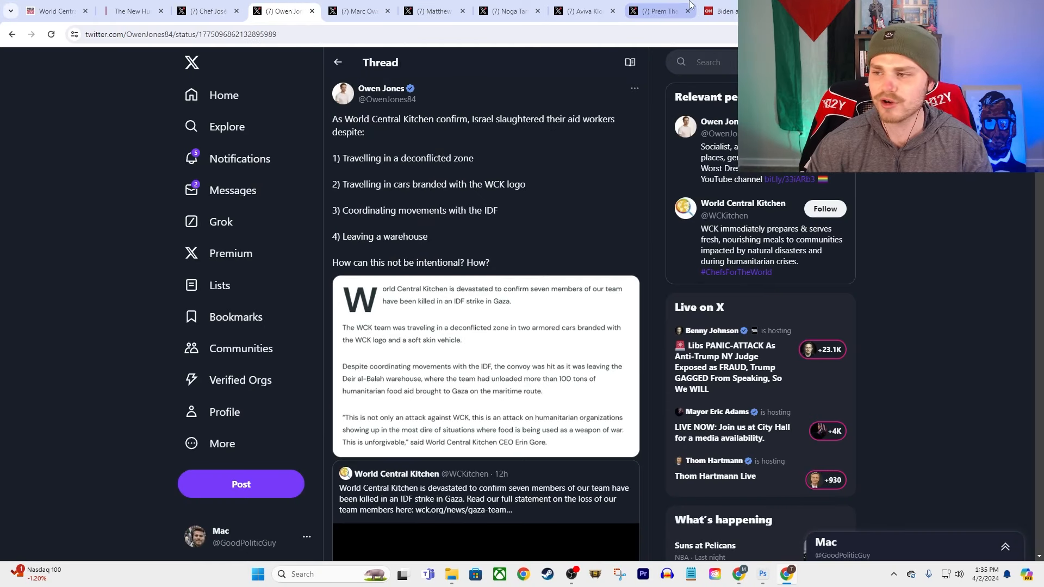
Switch to the X thread arguing the World Central Kitchen workers were killed intentionally.
click(723, 11)
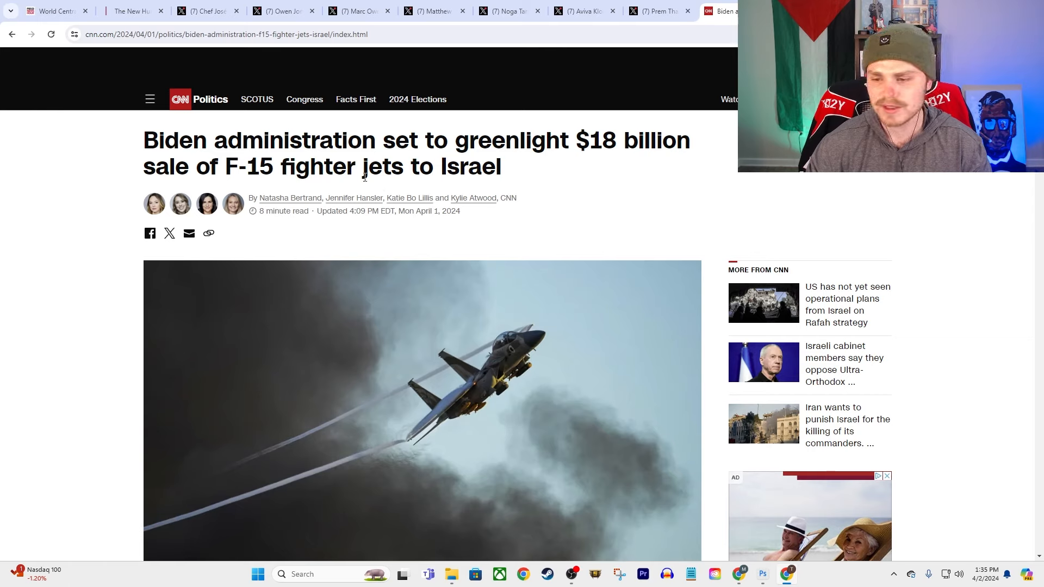
mouse_move(623, 225)
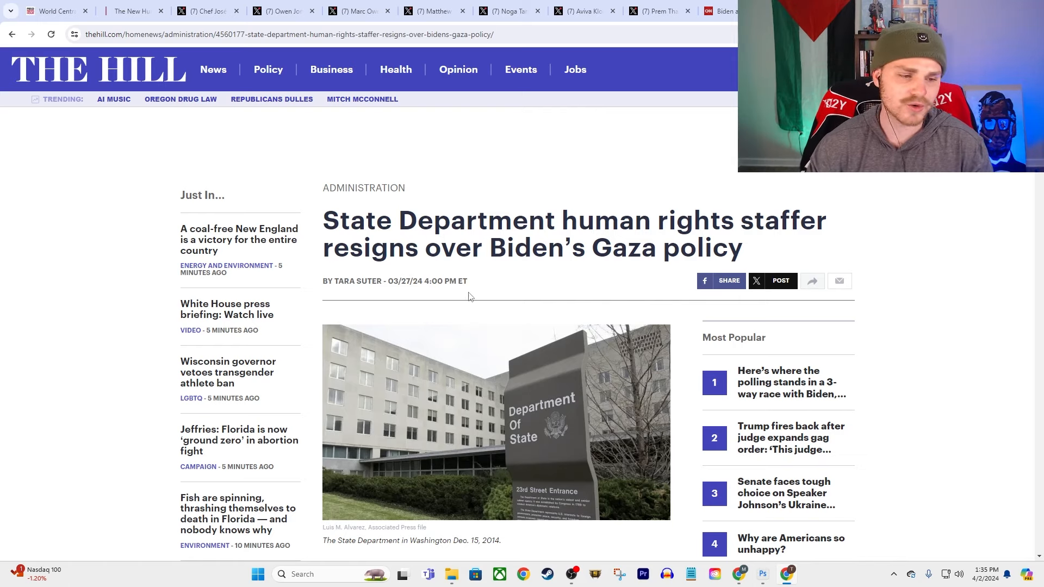
mouse_move(320, 193)
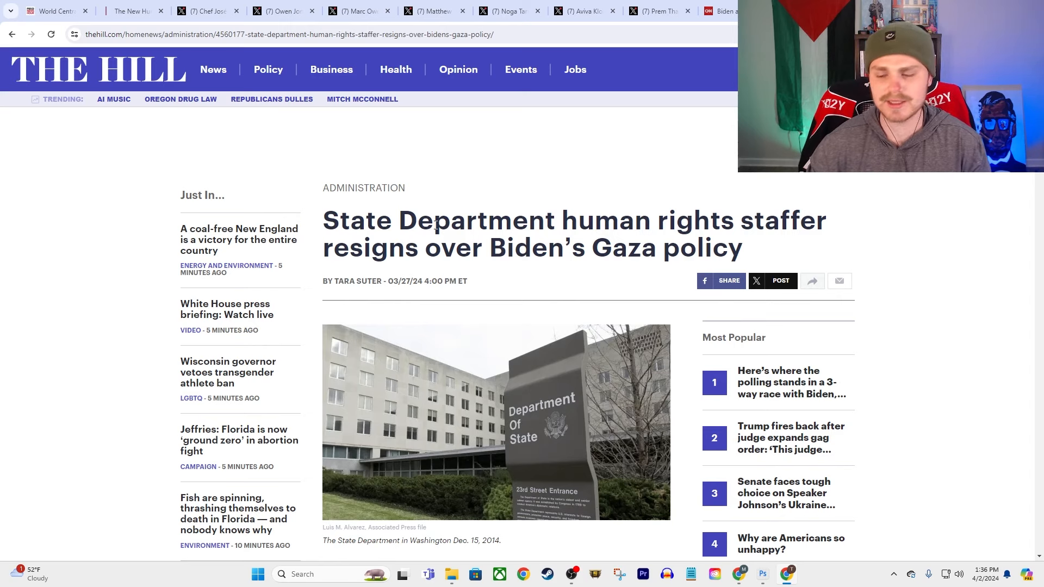
mouse_move(394, 193)
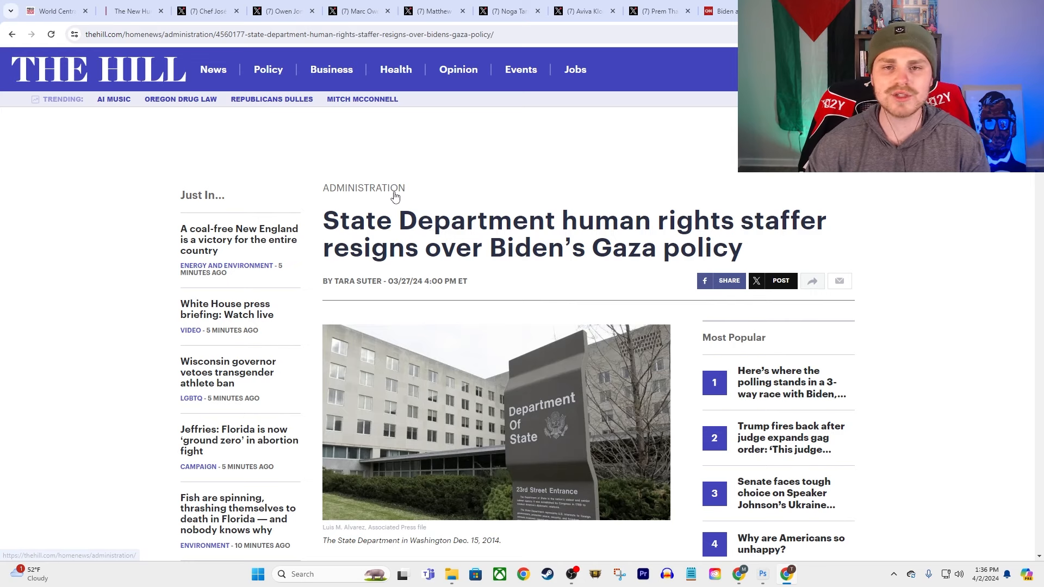
mouse_move(396, 196)
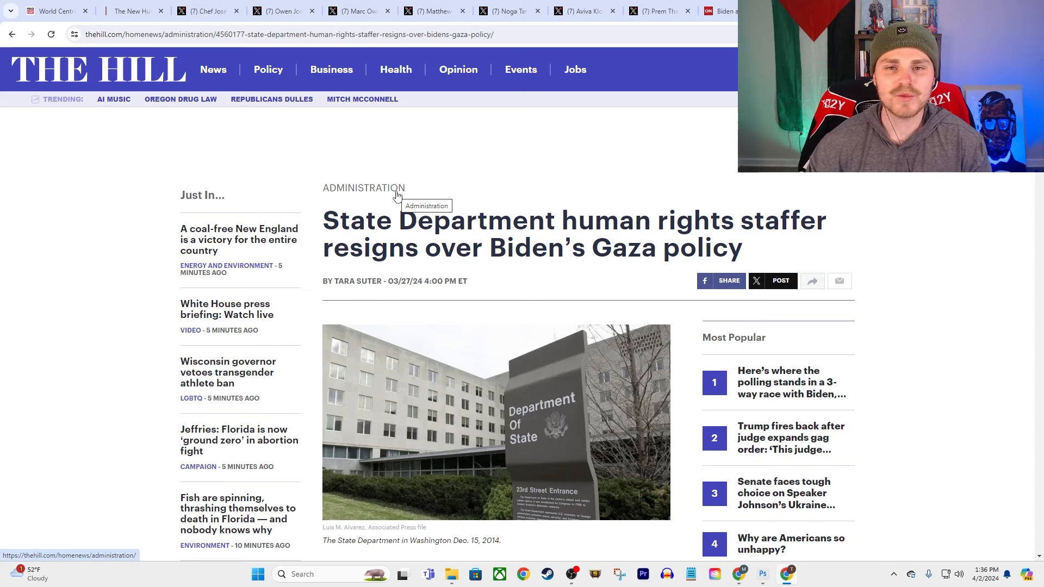
mouse_move(355, 112)
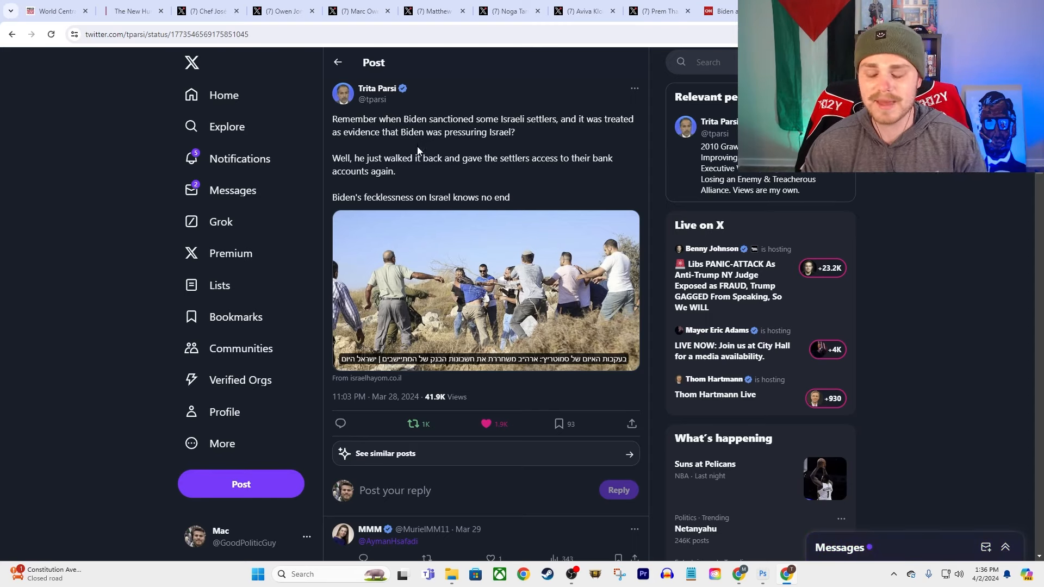
mouse_move(430, 133)
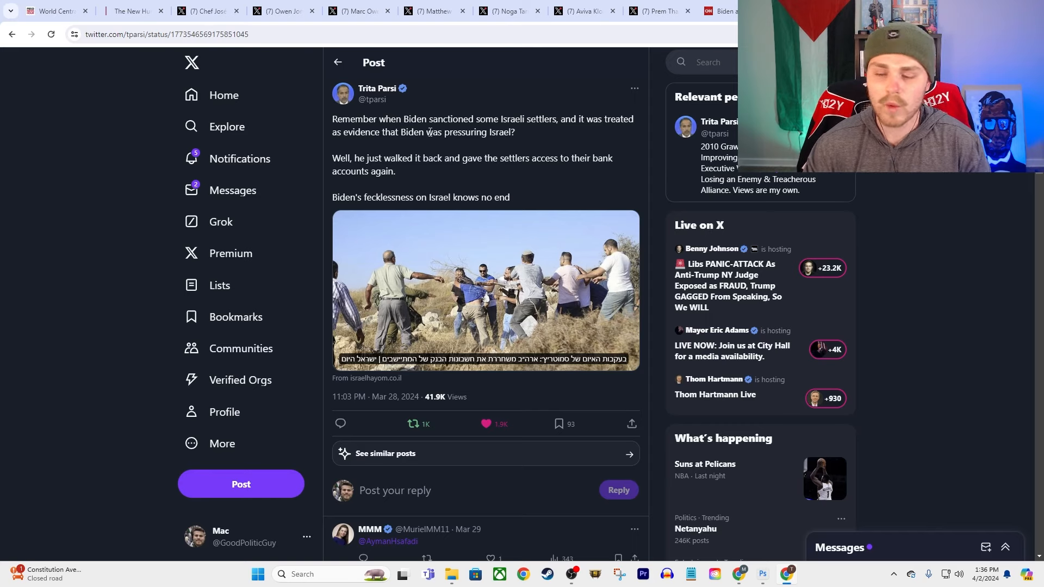
mouse_move(507, 195)
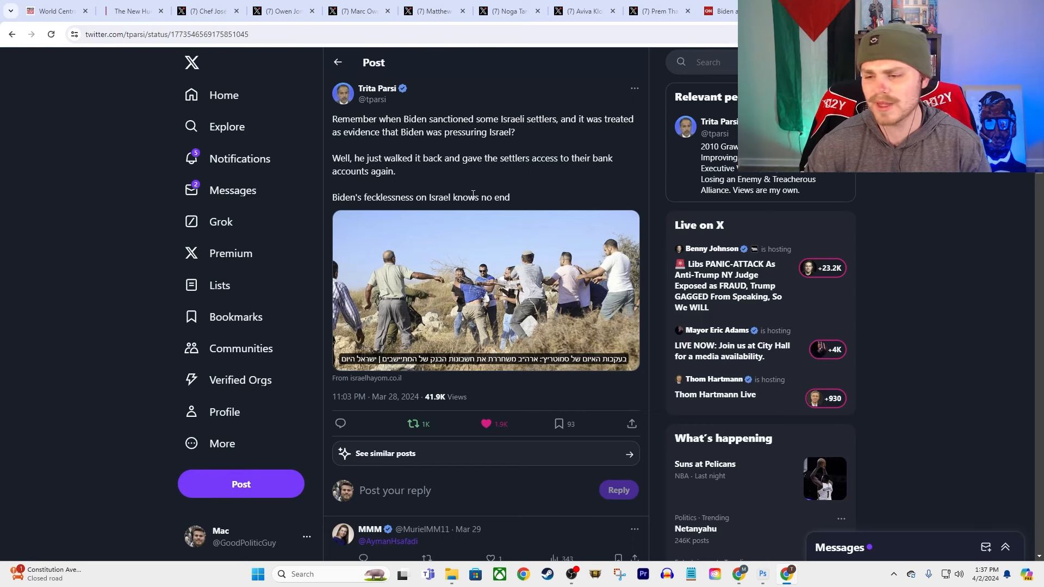
mouse_move(469, 178)
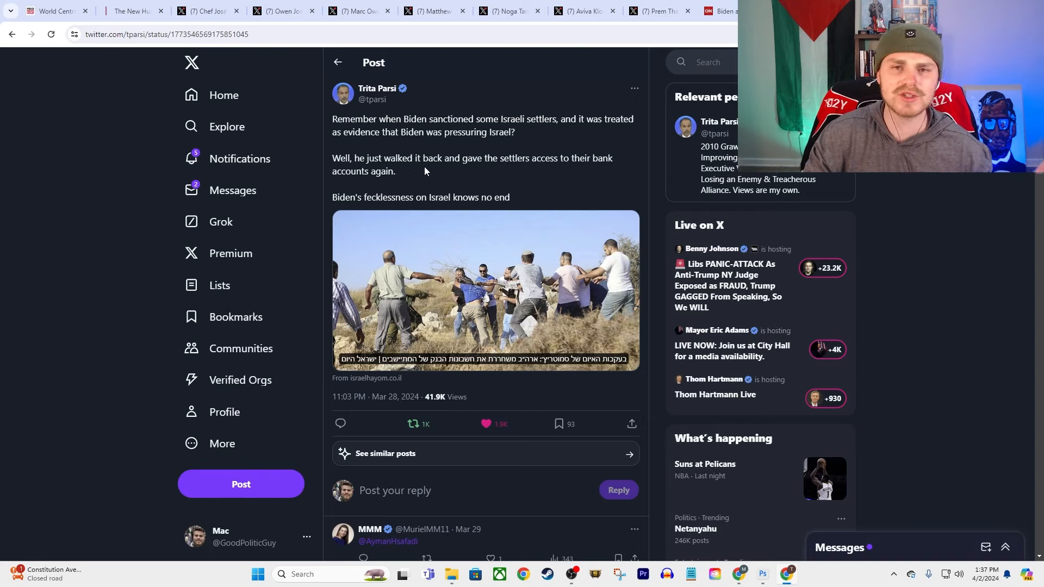
mouse_move(456, 195)
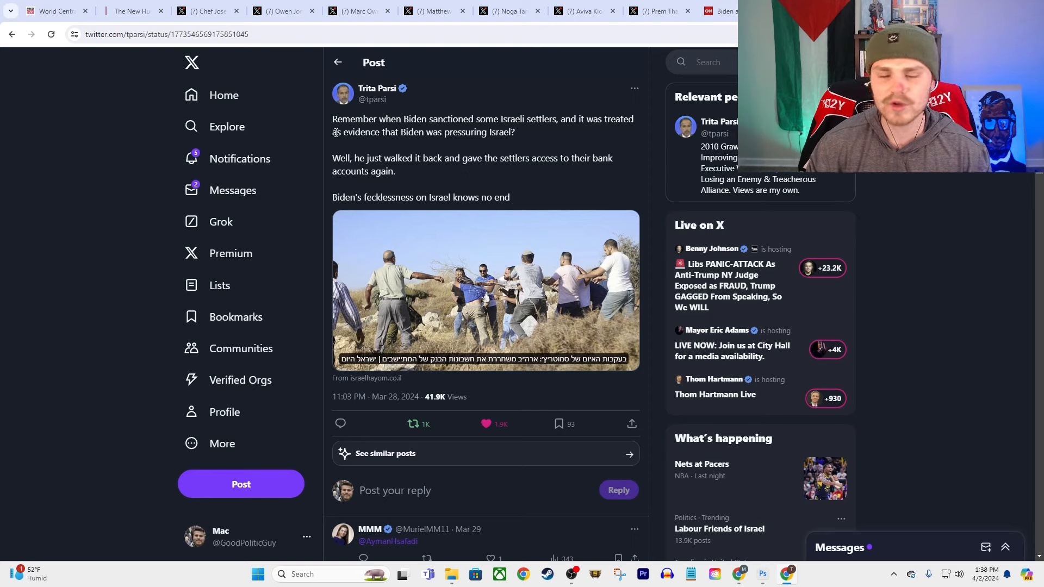
mouse_move(426, 152)
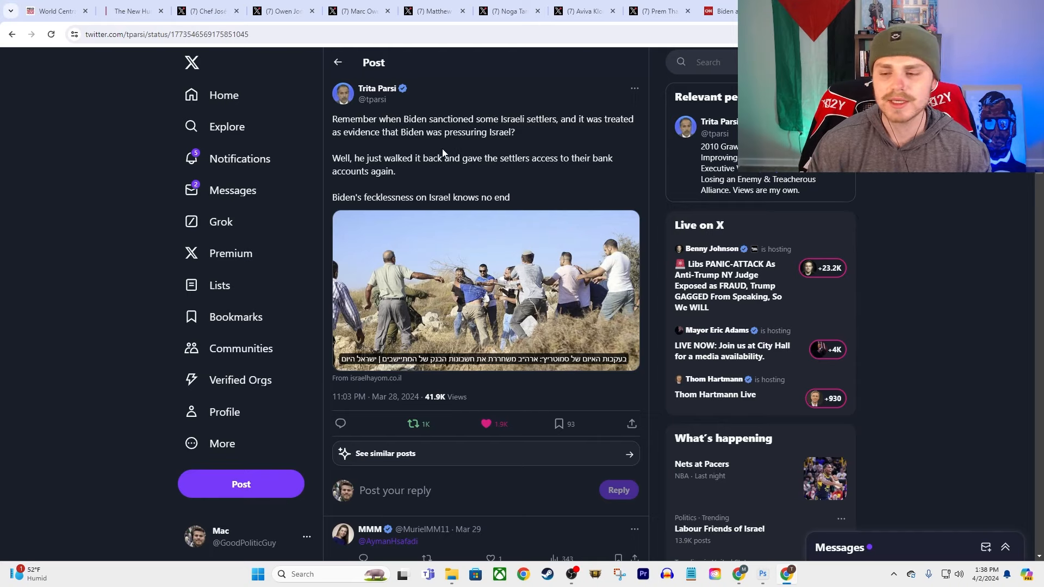
mouse_move(419, 151)
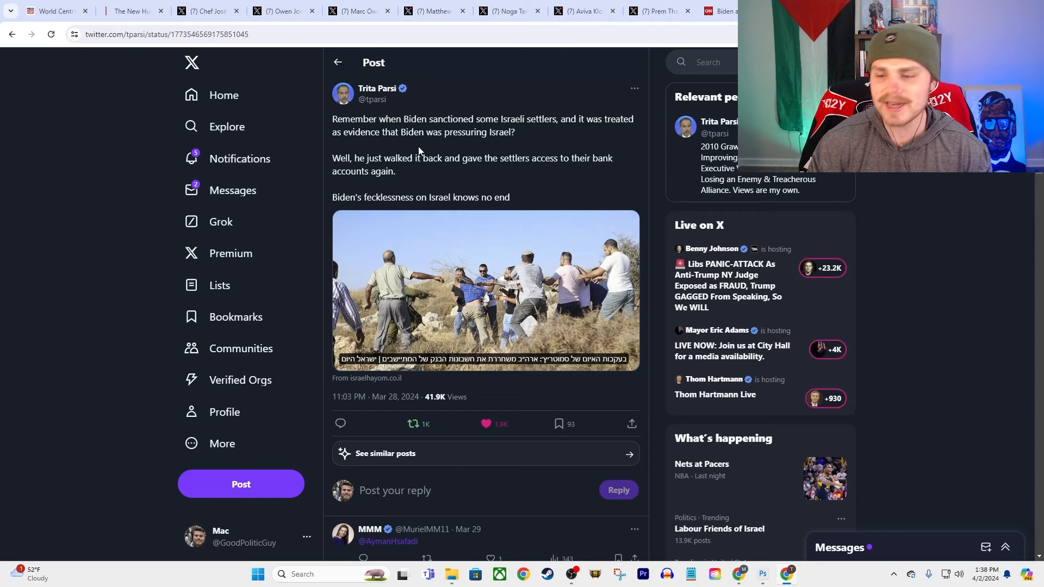
mouse_move(397, 155)
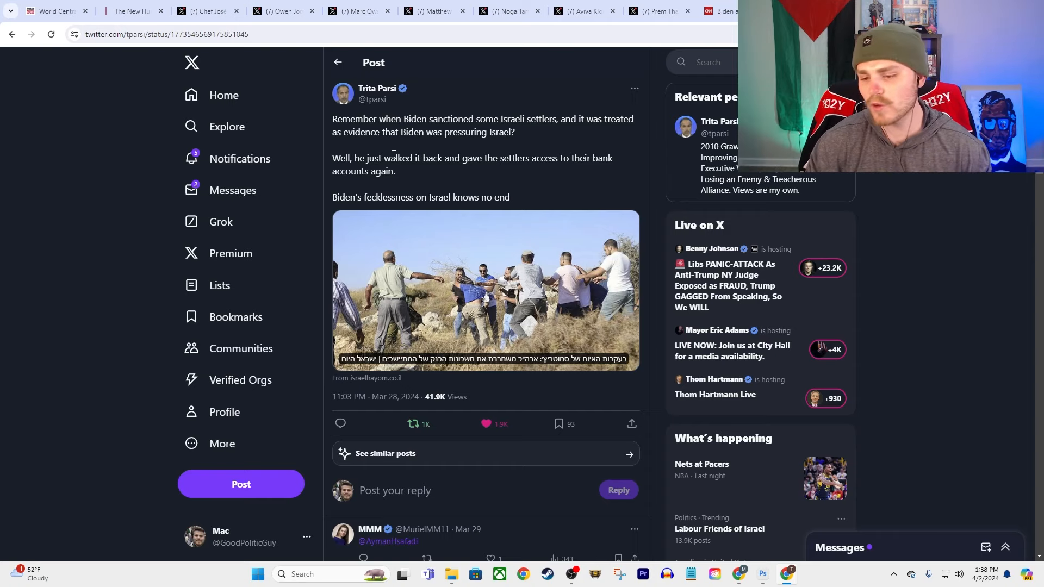
mouse_move(441, 183)
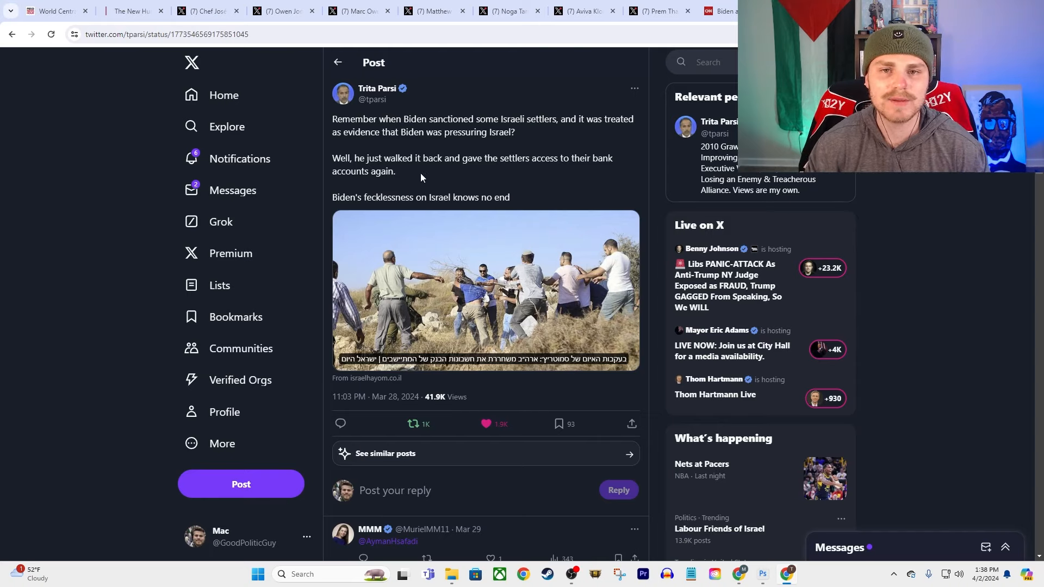
mouse_move(362, 183)
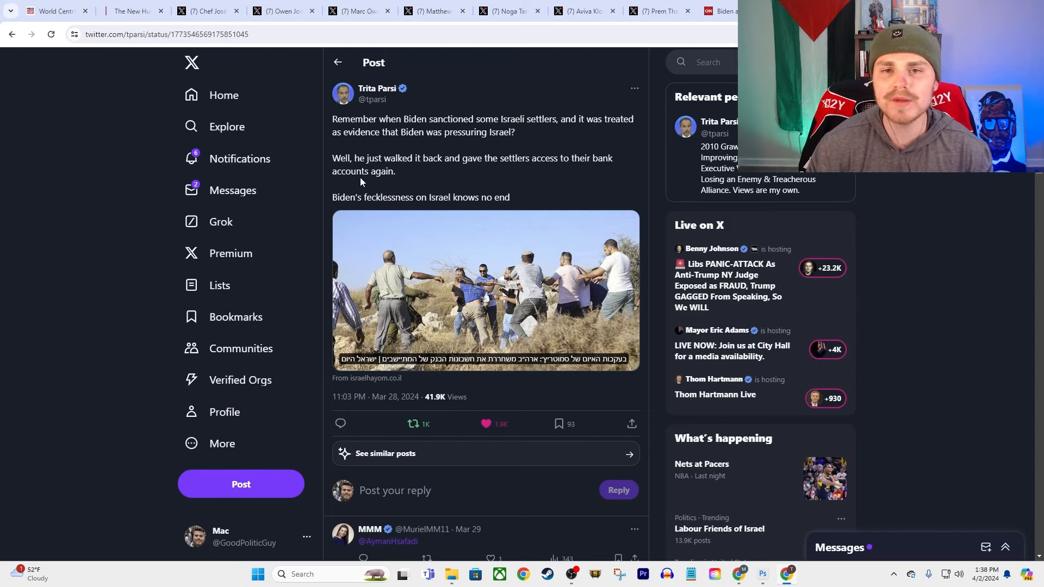